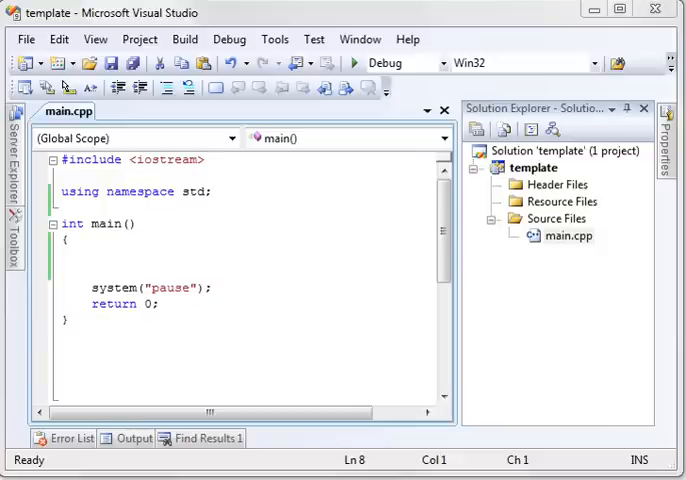
mouse_move(556, 192)
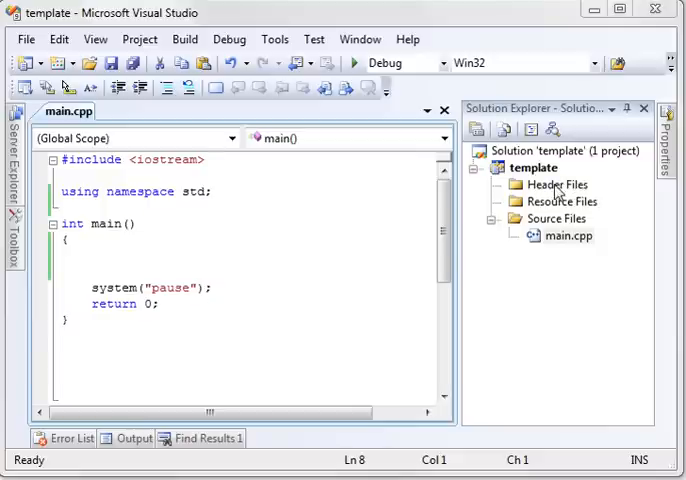
- Add a new generic C++ class to the project and name it cat (cat.h/cat.cpp)
click(560, 200)
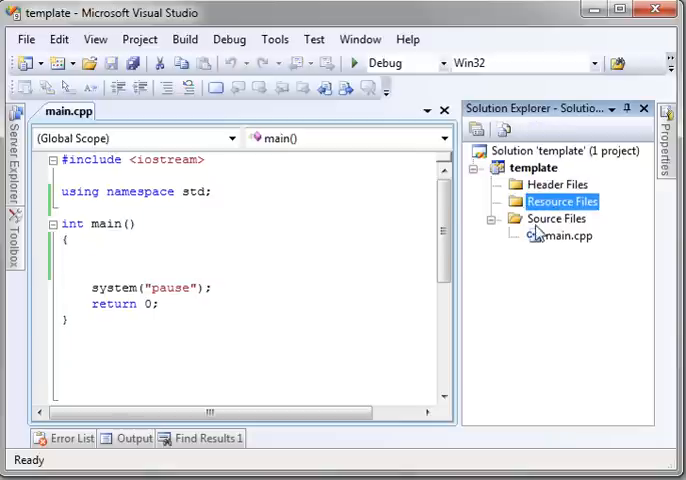
click(556, 218)
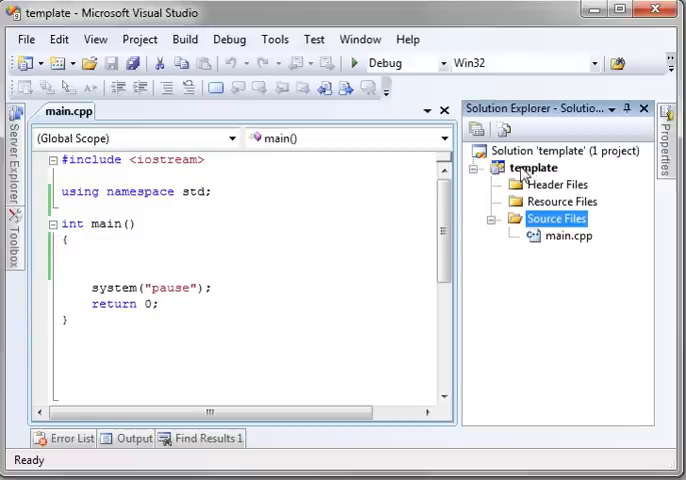
right_click(536, 168)
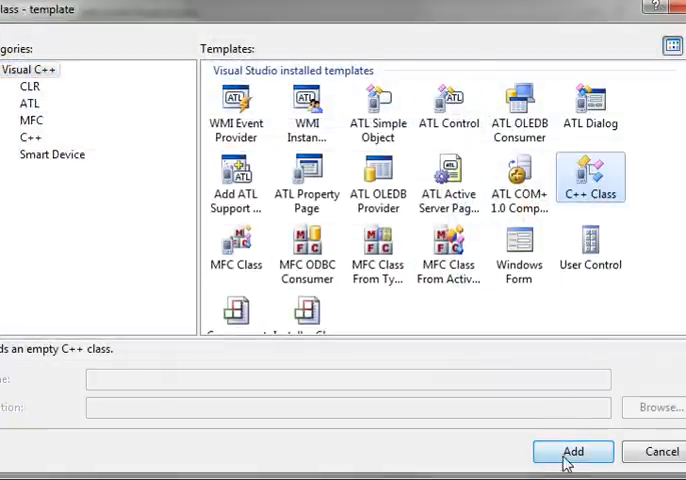
click(572, 452)
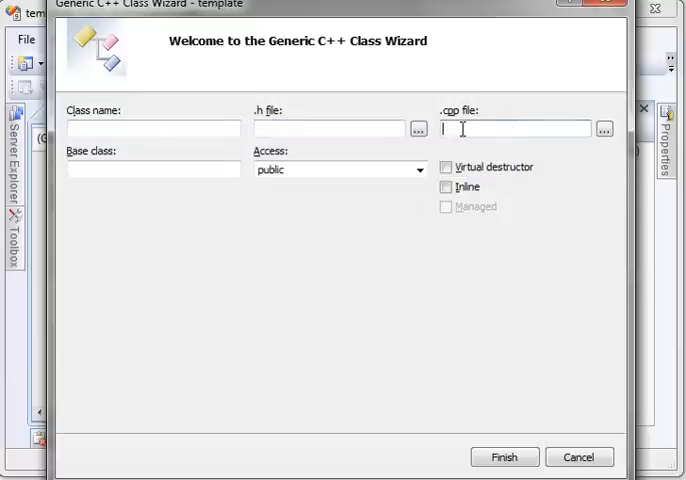
text(cat)
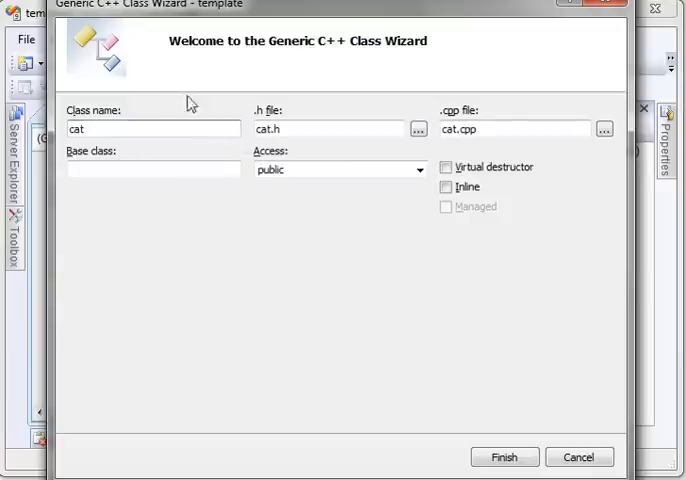
mouse_move(454, 238)
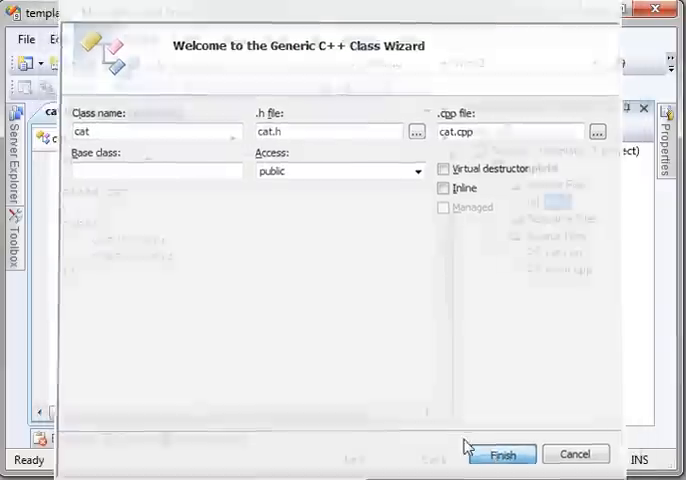
- Create the cat class files and paste the cat.h declaration into cat.cpp
click(502, 454)
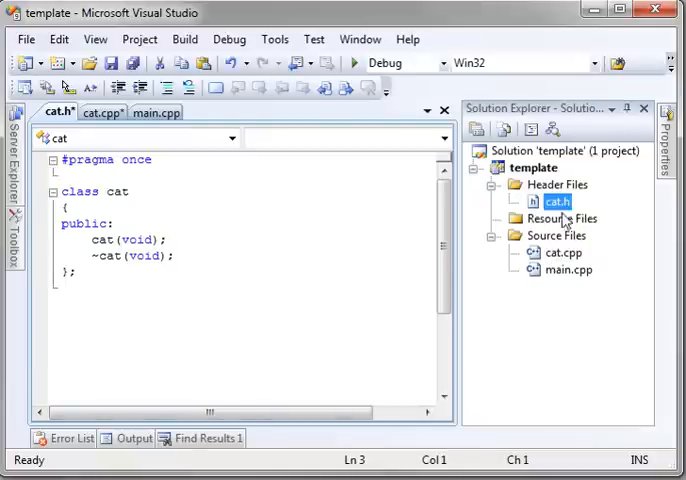
mouse_move(568, 250)
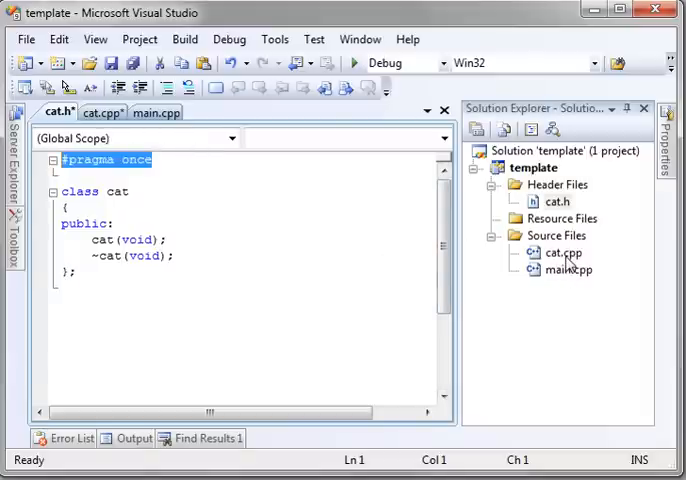
click(96, 112)
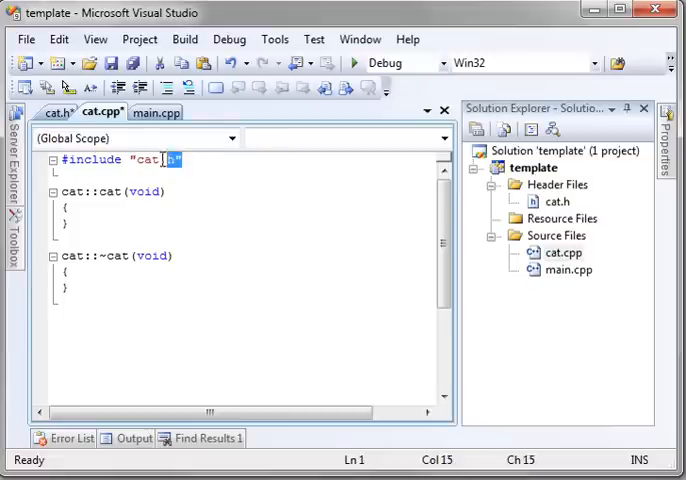
click(56, 112)
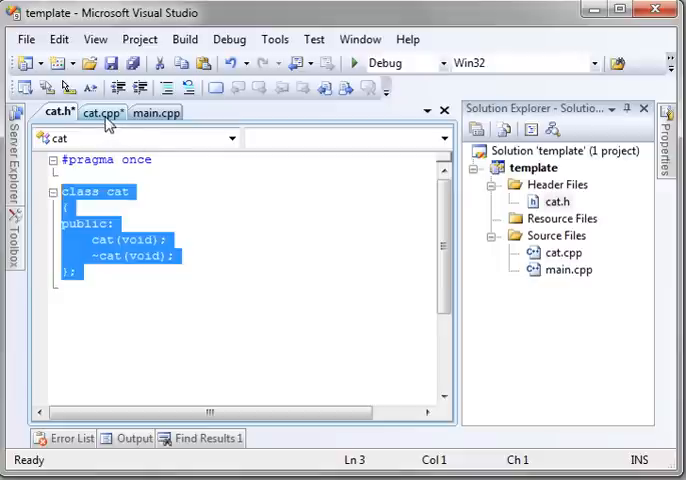
click(100, 112)
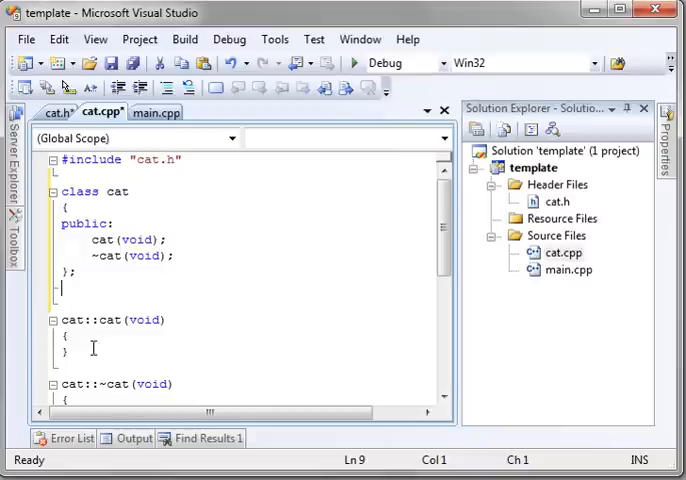
- Delete the duplicated class declaration from cat.cpp and move into the constructor body
double_click(72, 320)
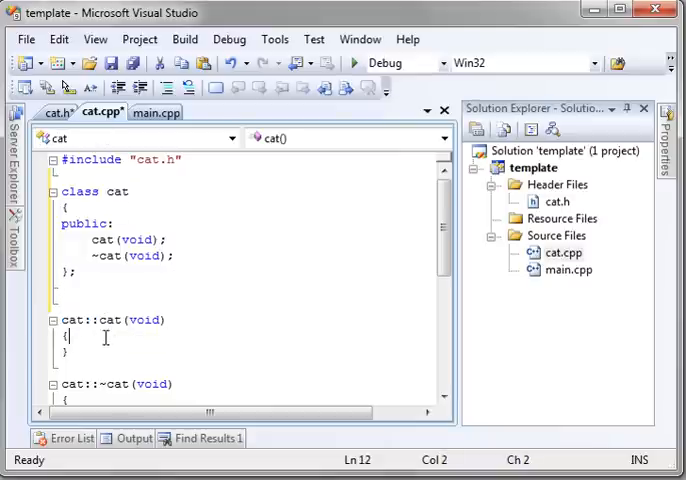
double_click(76, 320)
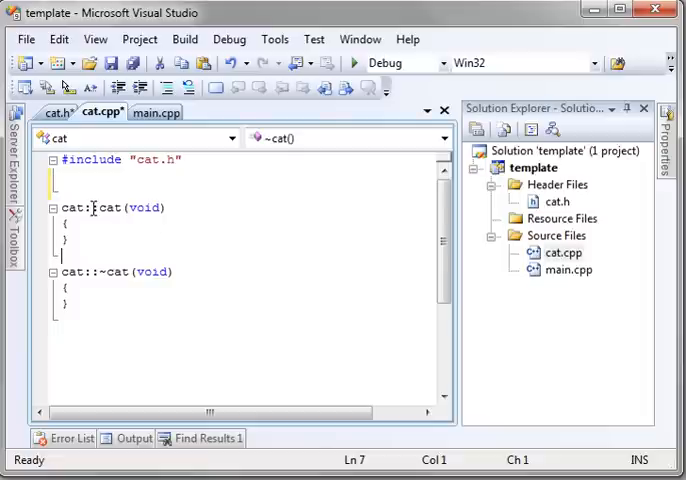
double_click(108, 208)
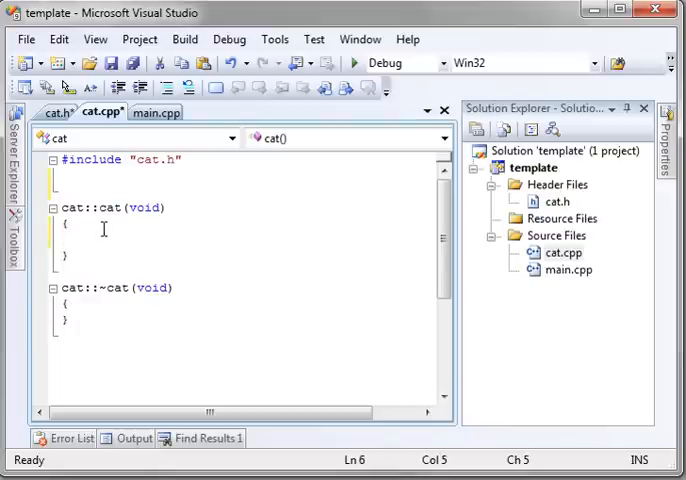
- Make the cat constructor print "creating cat" with cout and endl
text(cout)
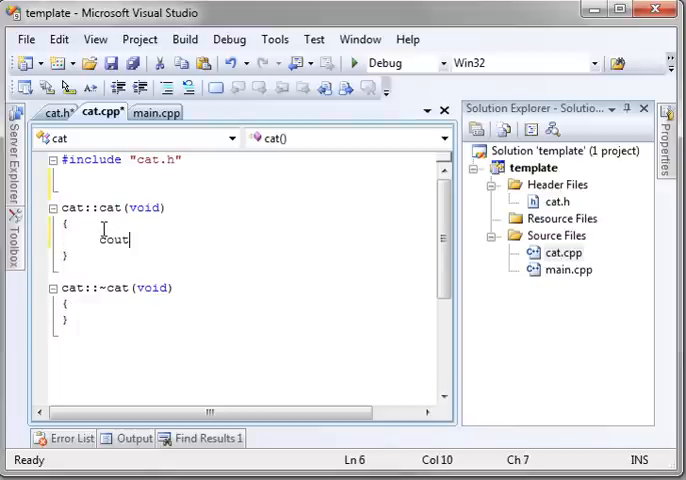
text(<< end)
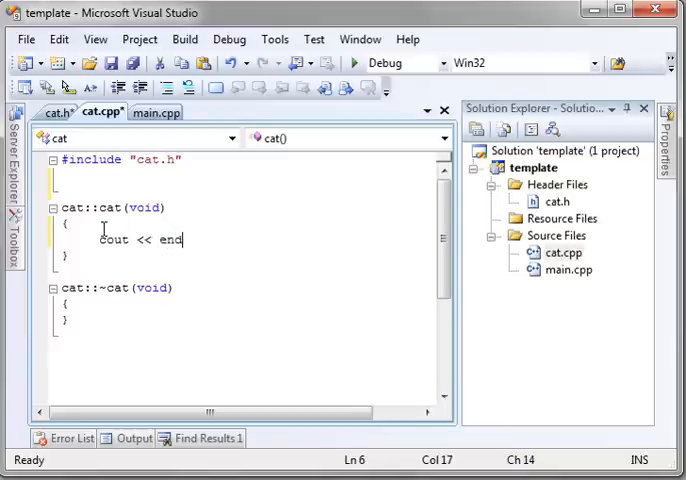
text(l;)
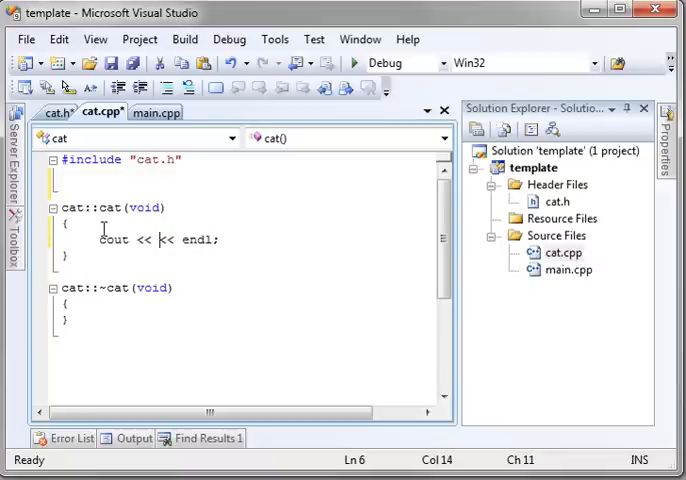
key(BackSpace)
text( "cre)
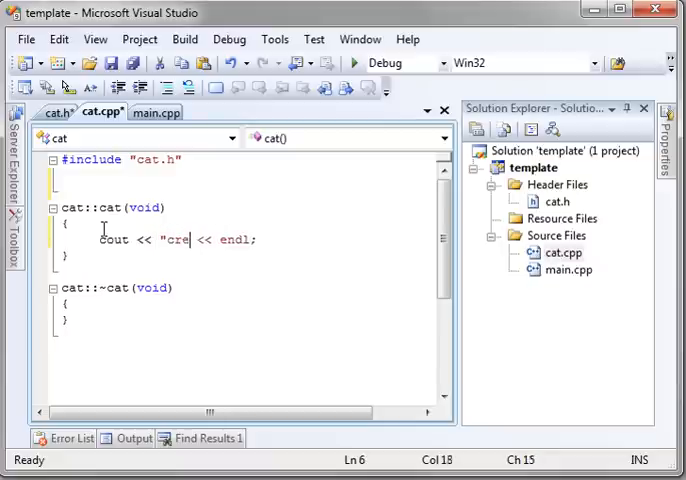
text(ating cat")
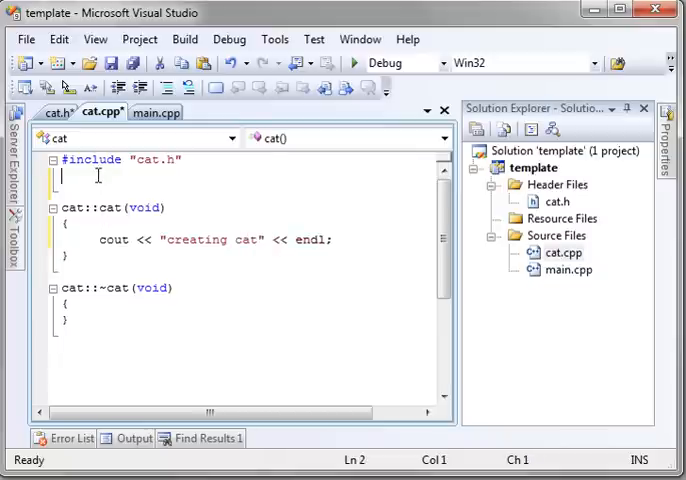
- Add #include <iostream> and using namespace std; to cat.cpp
text(#include)
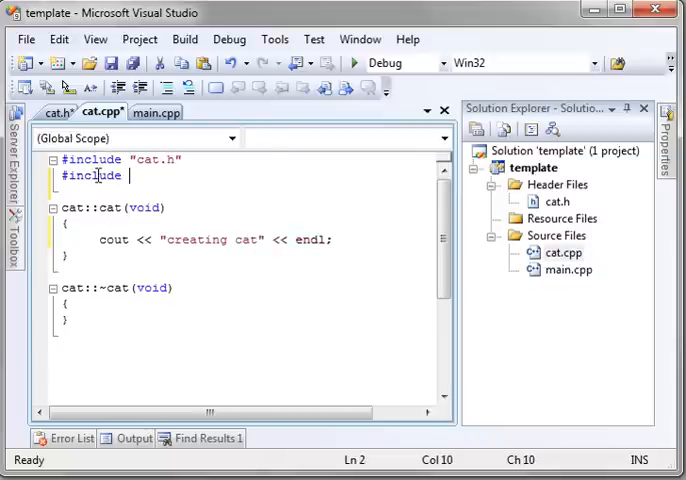
text(<iostream>)
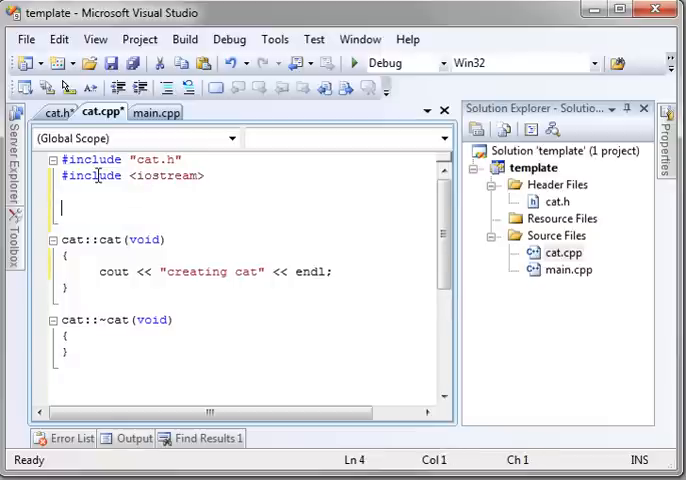
text(using)
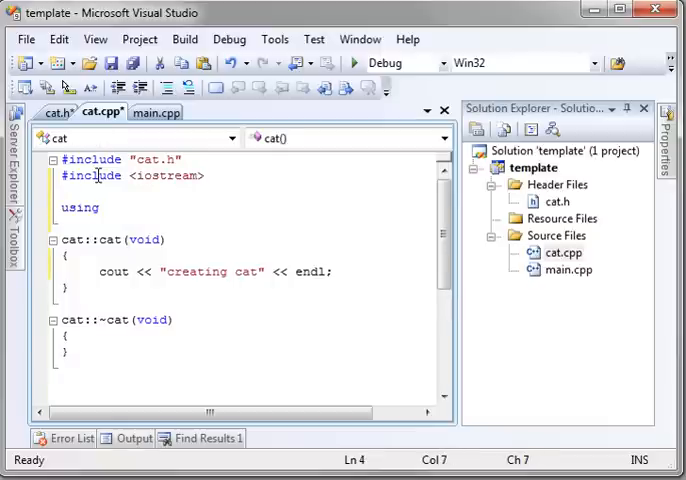
text(namespace)
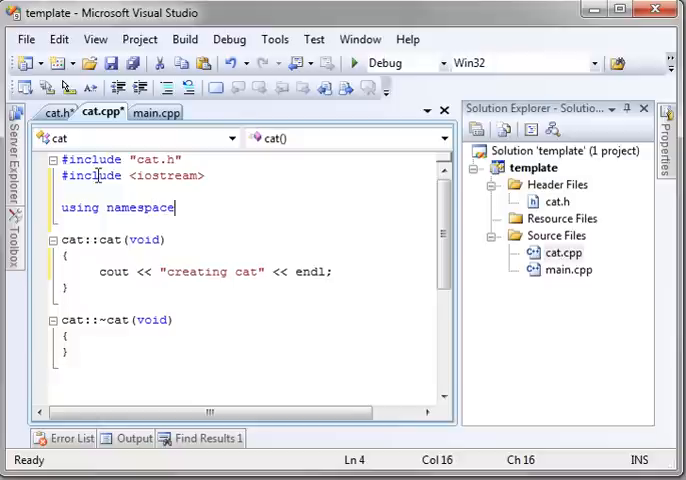
text(std)
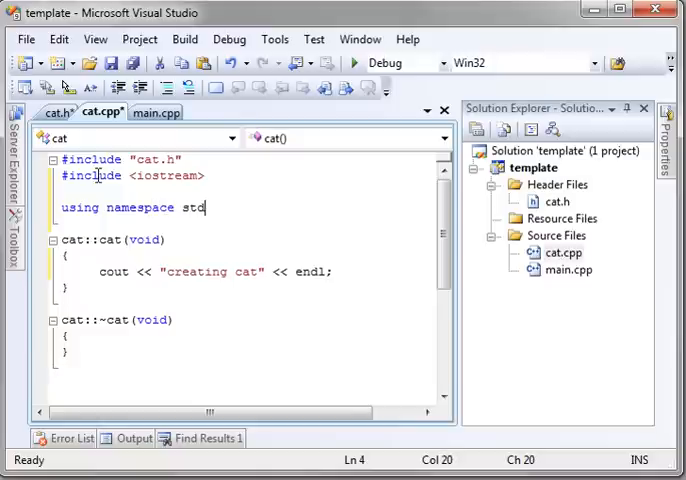
text(;)
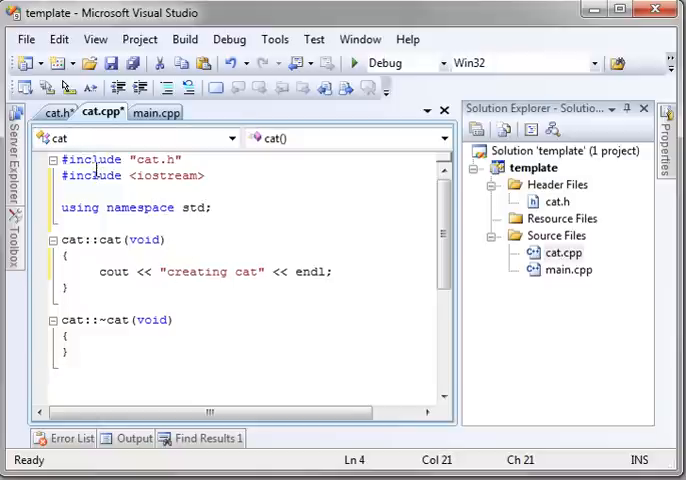
- Compare cat.h and cat.cpp, then save the cat header with Ctrl+S
click(62, 112)
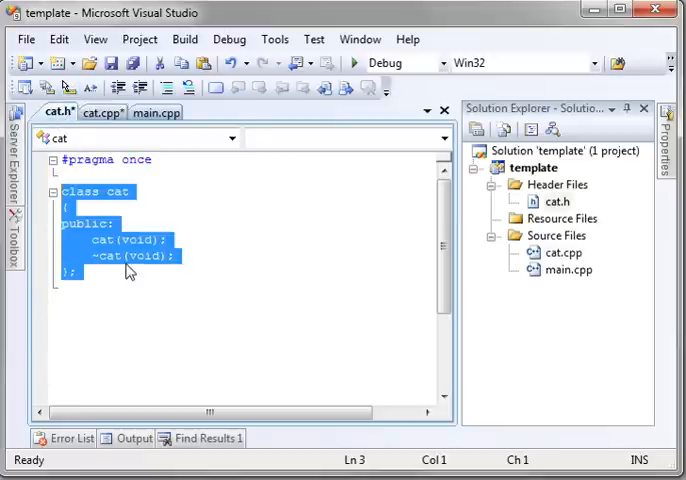
click(96, 112)
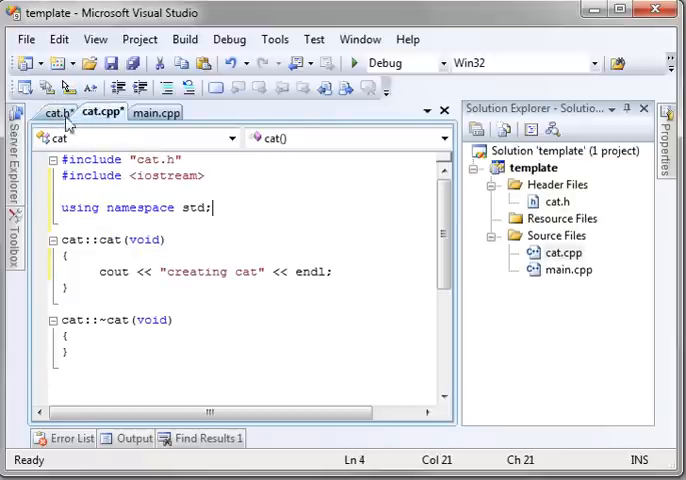
click(56, 112)
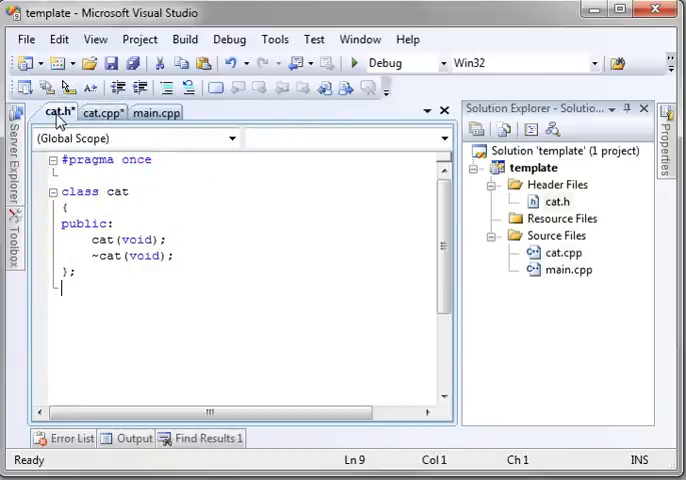
click(102, 112)
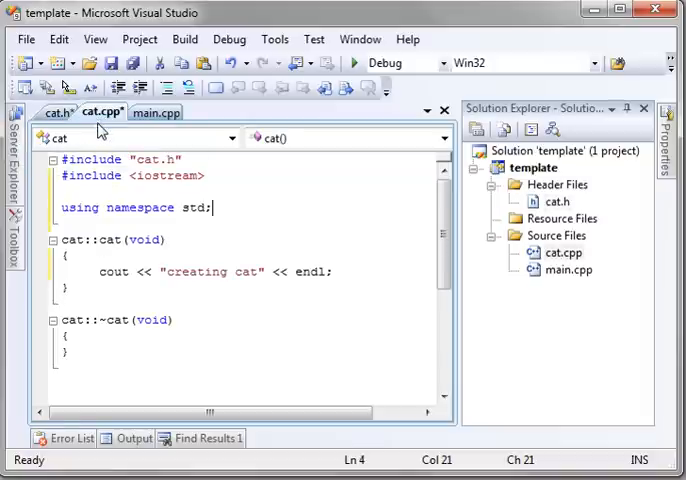
click(52, 112)
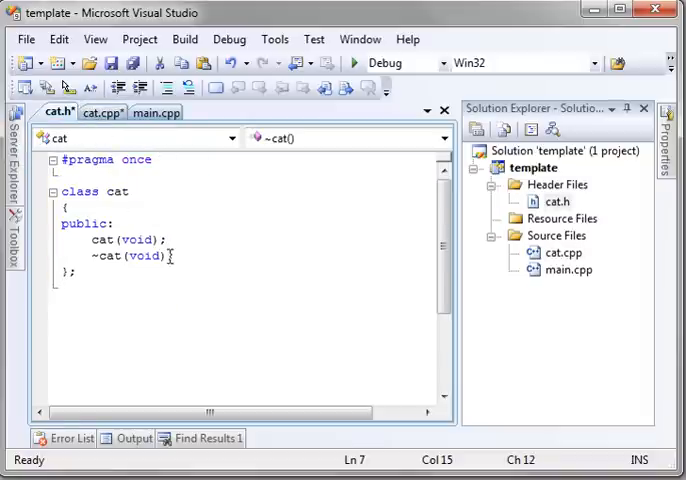
key(ctrl+s)
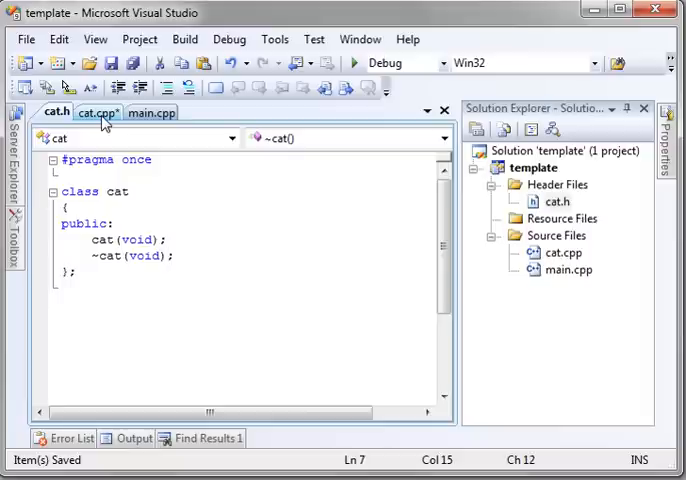
mouse_move(96, 120)
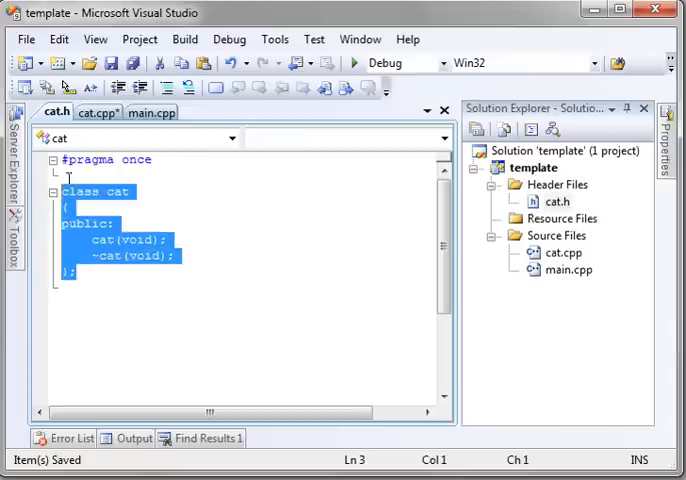
- Review the header against the cat.cpp definitions and finish on cat.cpp
click(96, 112)
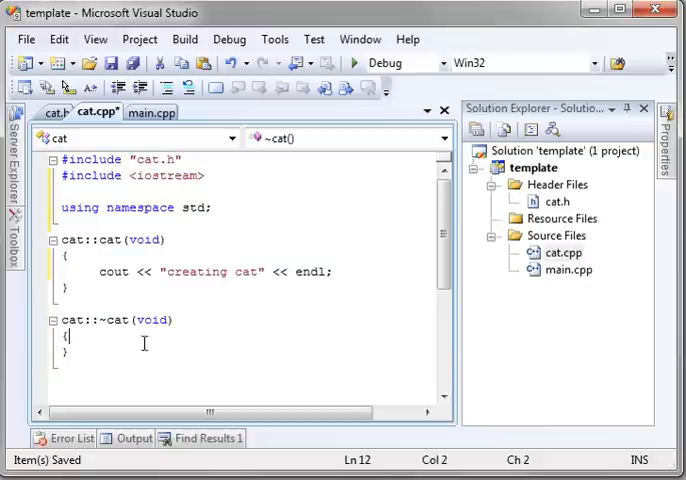
mouse_move(52, 112)
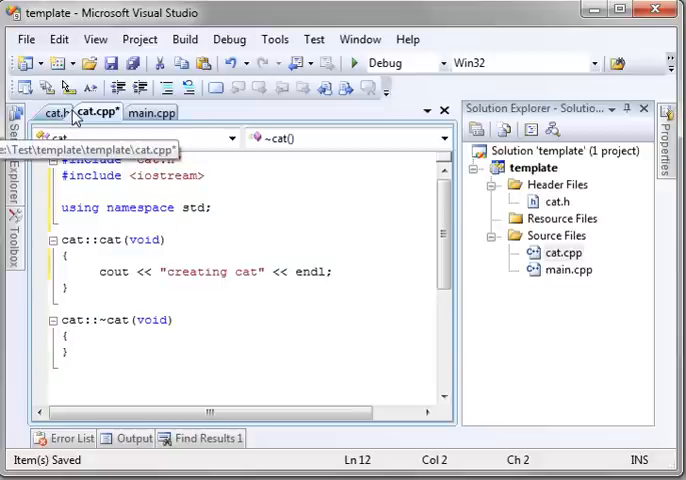
click(52, 112)
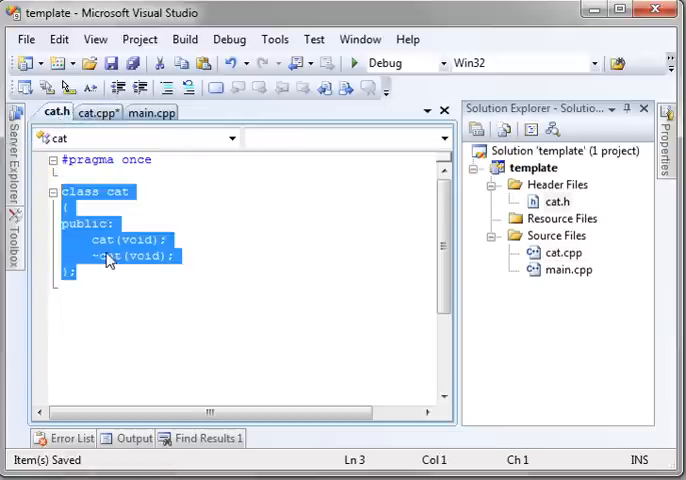
click(92, 112)
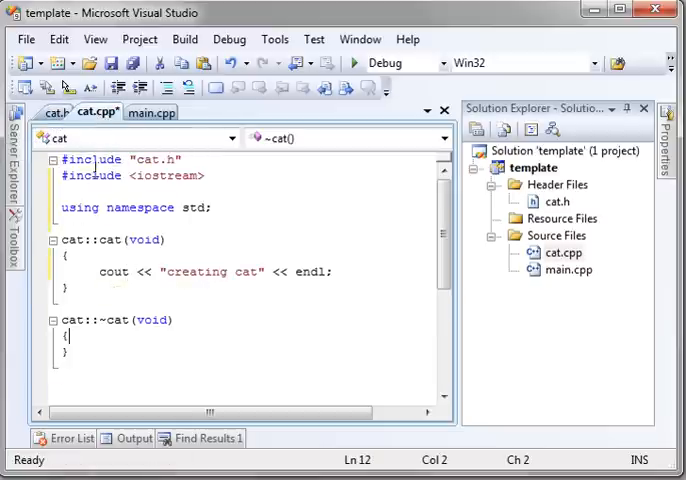
click(52, 112)
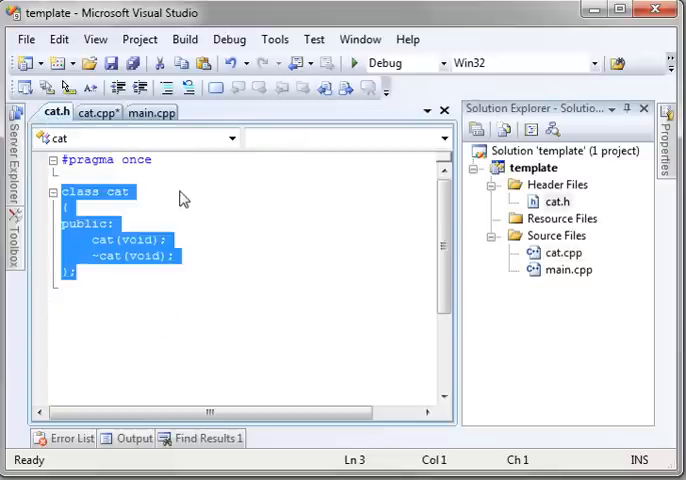
click(148, 192)
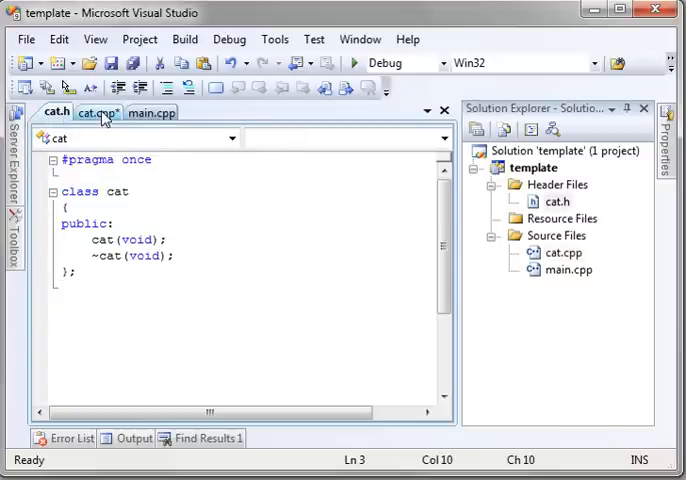
click(94, 112)
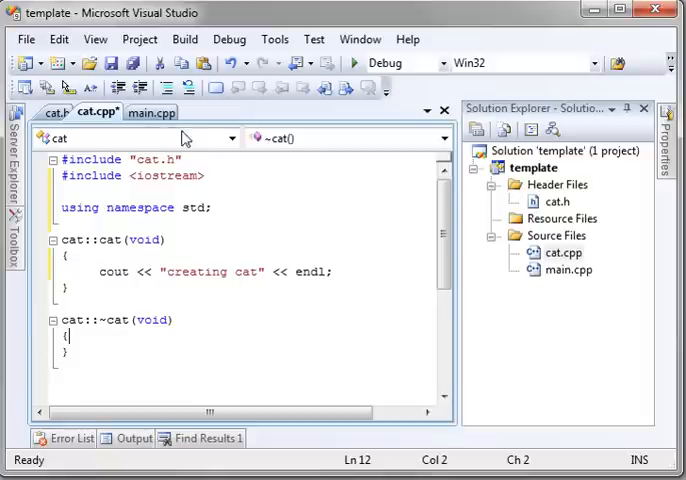
- Add #include "cat.h" to main.cpp under the iostream include
click(150, 112)
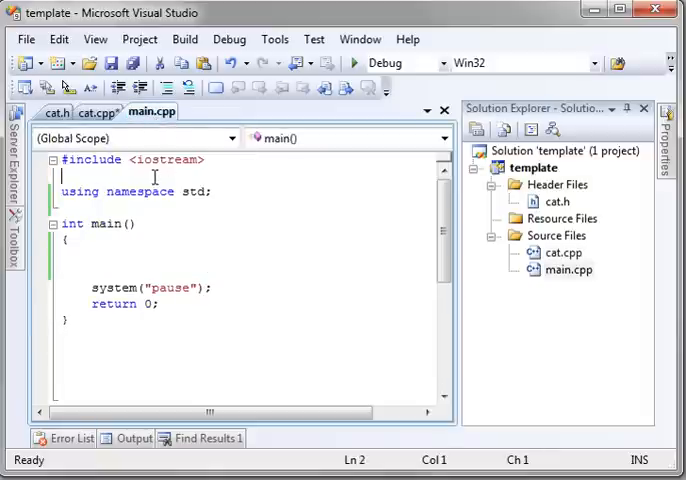
text(#in)
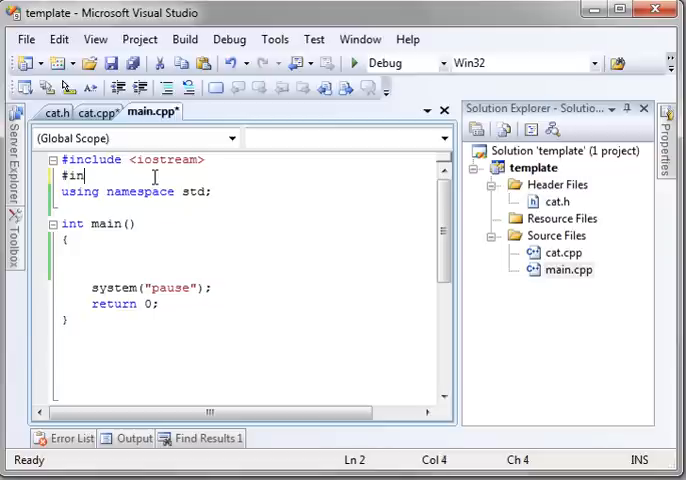
text(clude ")
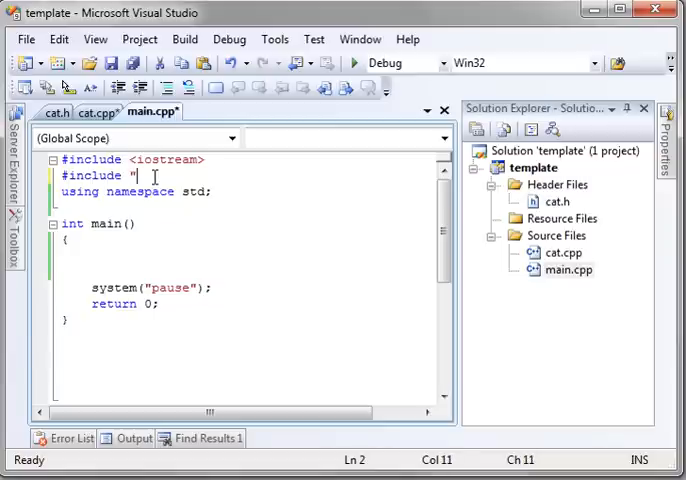
text(cat.h)
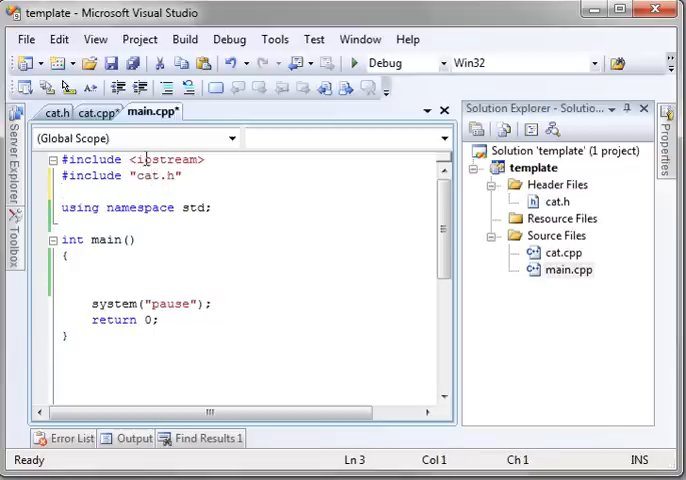
click(82, 112)
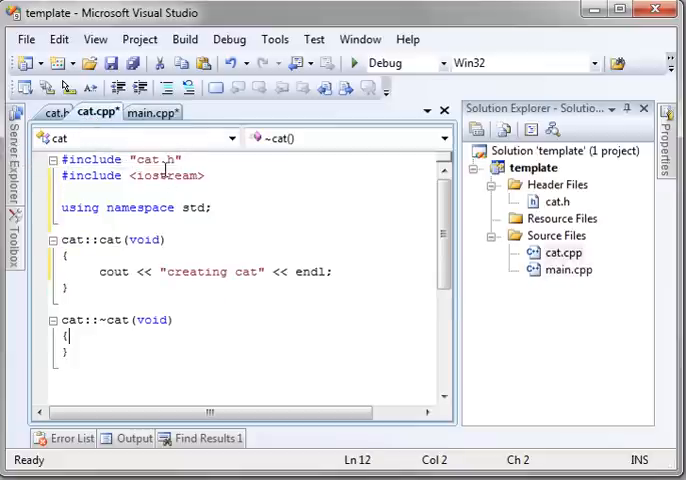
click(152, 112)
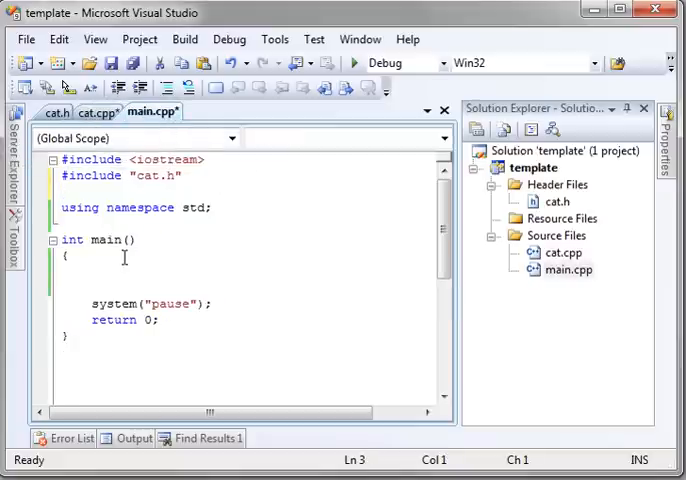
- Declare a stack cat object named mCat at the top of main()
click(112, 268)
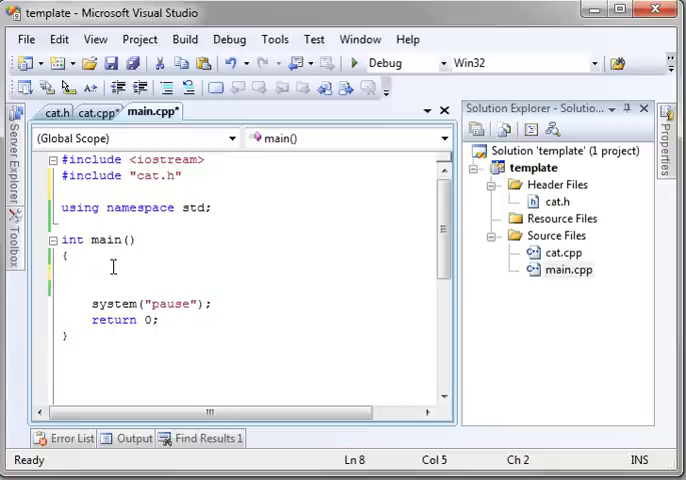
text(cat)
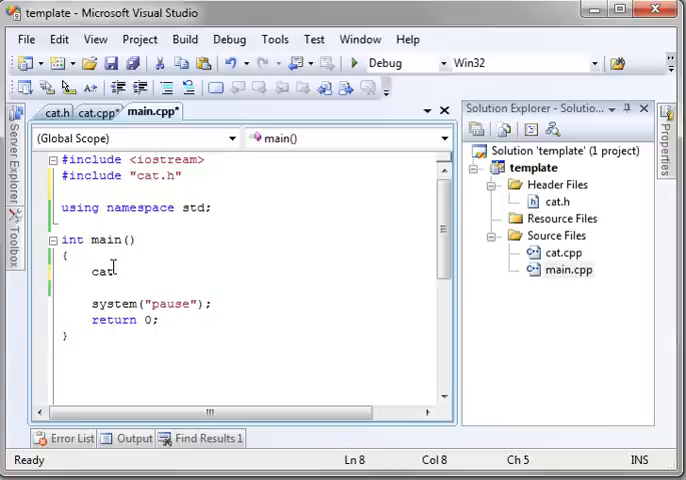
text(mCat;)
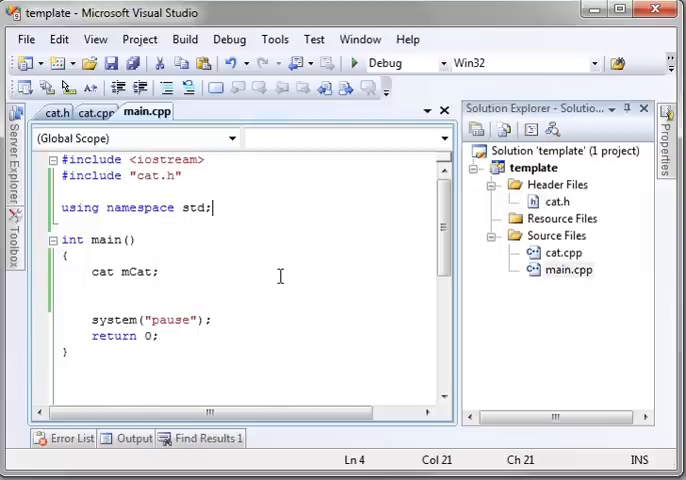
- Comment the cat.h declarations as //constructor and //destructor, then move to cat.cpp
click(54, 112)
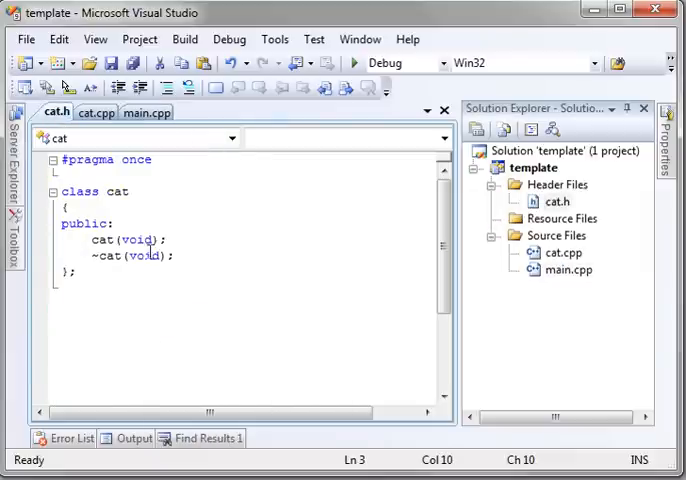
text(//constructor)
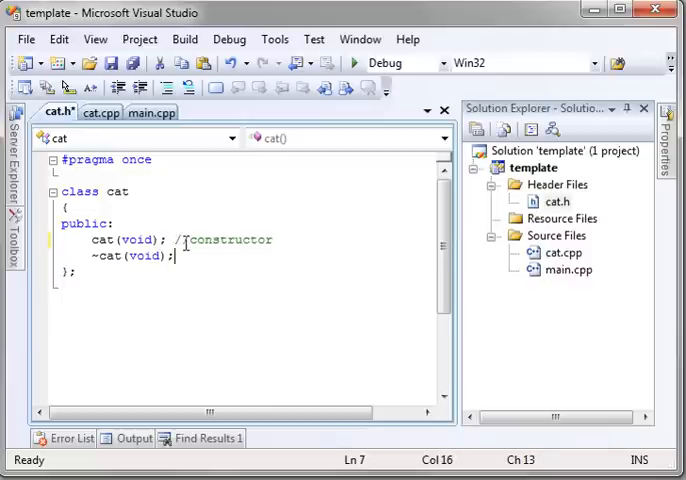
text(//)
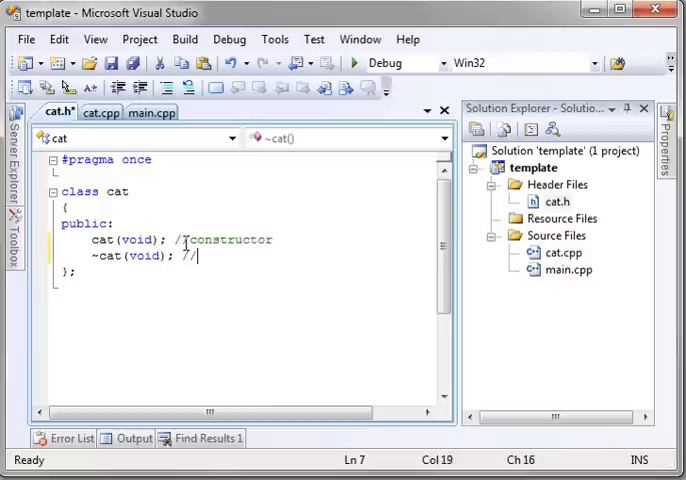
text(destructor)
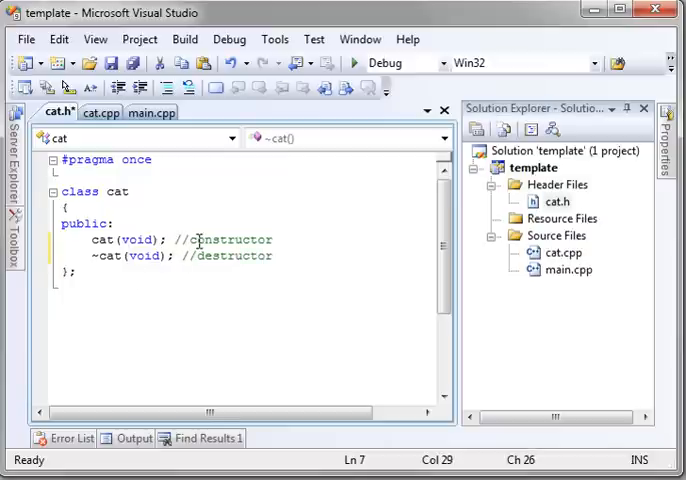
click(100, 112)
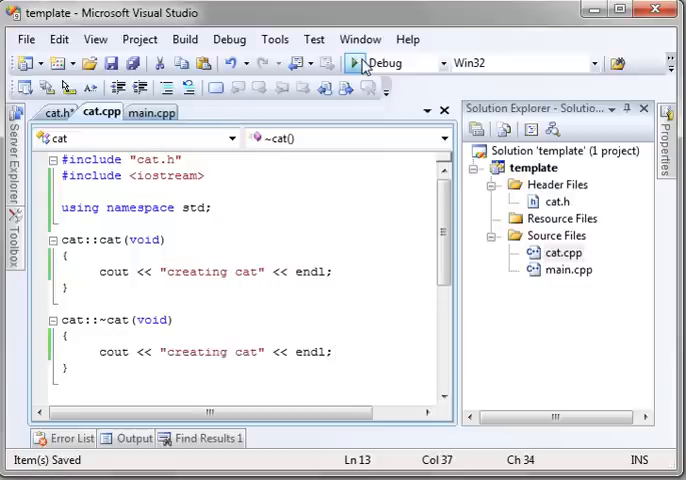
- Delete the cout line from the ~cat() destructor, leaving its body empty
click(356, 62)
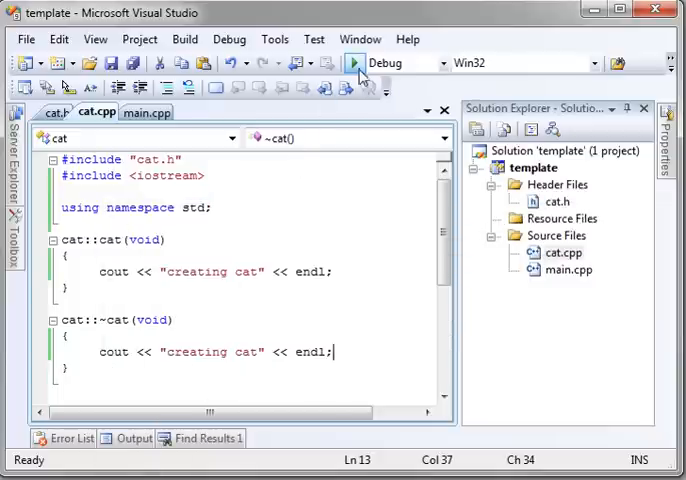
click(352, 62)
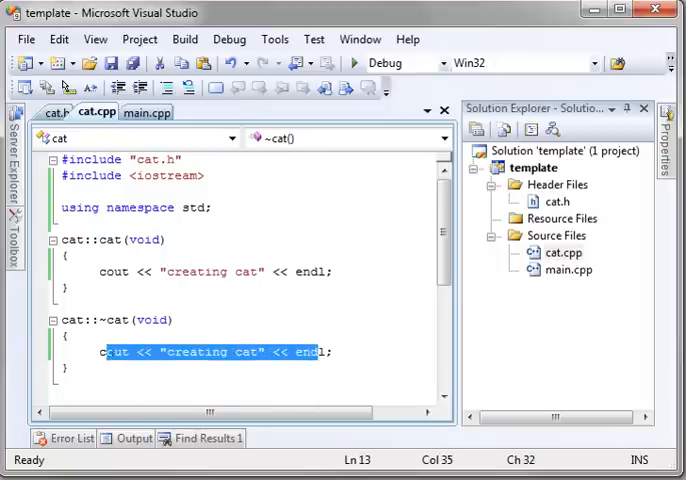
key(Delete)
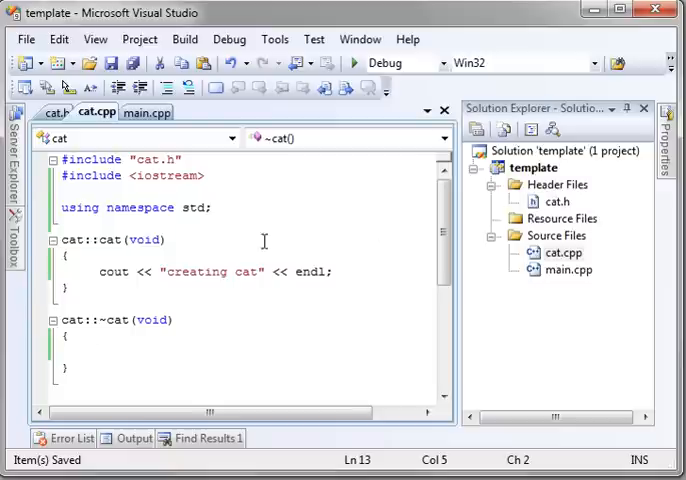
mouse_move(192, 252)
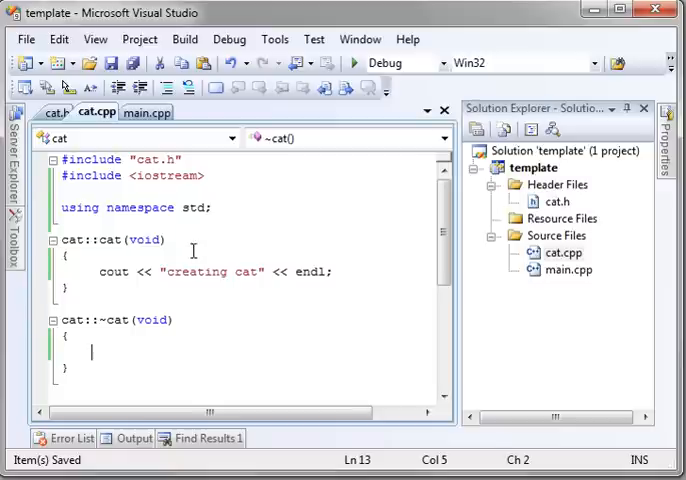
mouse_move(124, 146)
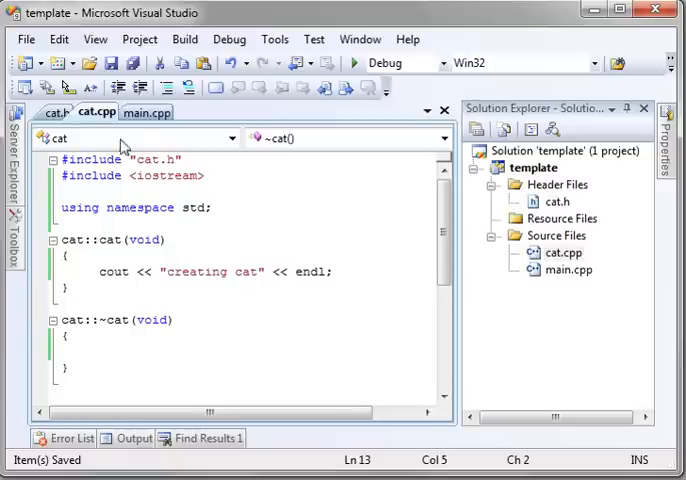
- Return to main.cpp where mCat is declared and run the program printing "creating cat"
click(144, 112)
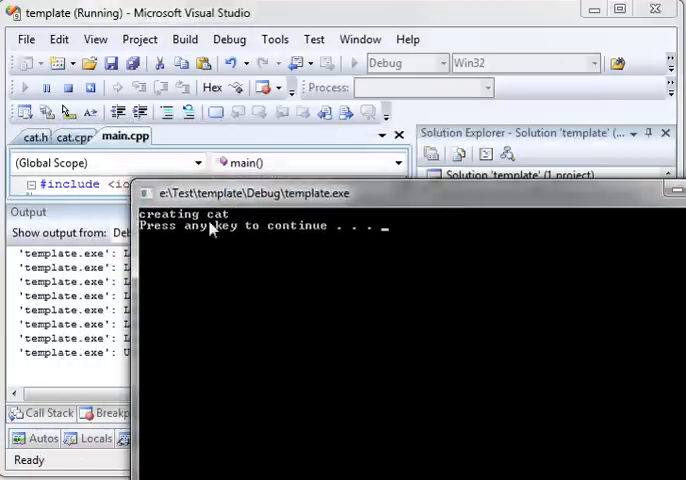
mouse_move(156, 228)
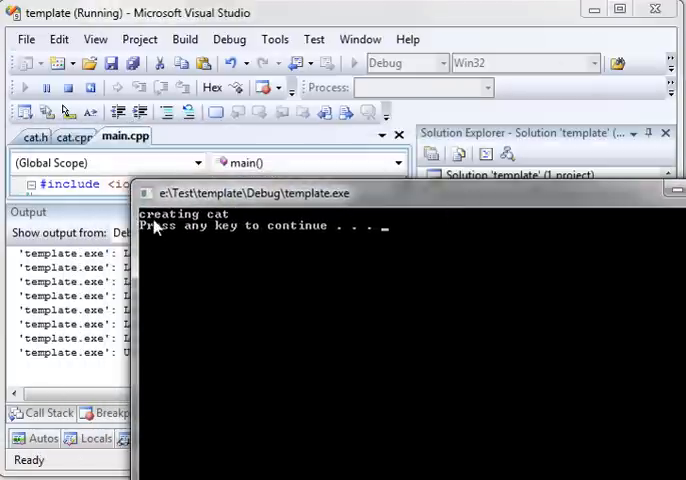
mouse_move(212, 224)
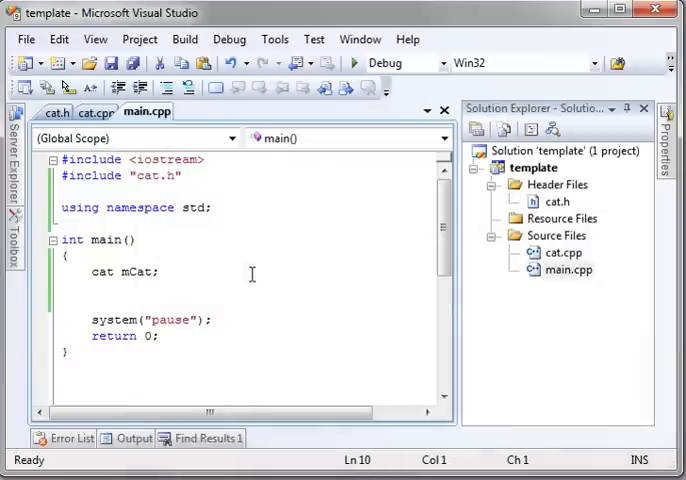
- Declare a private int Age member in cat.h
click(52, 112)
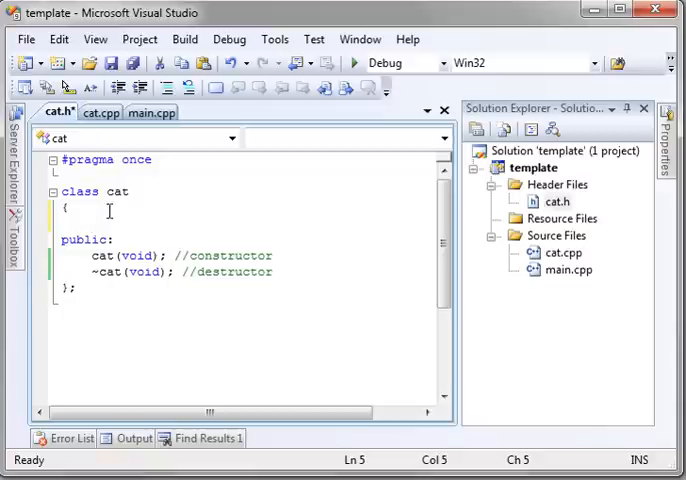
text(int)
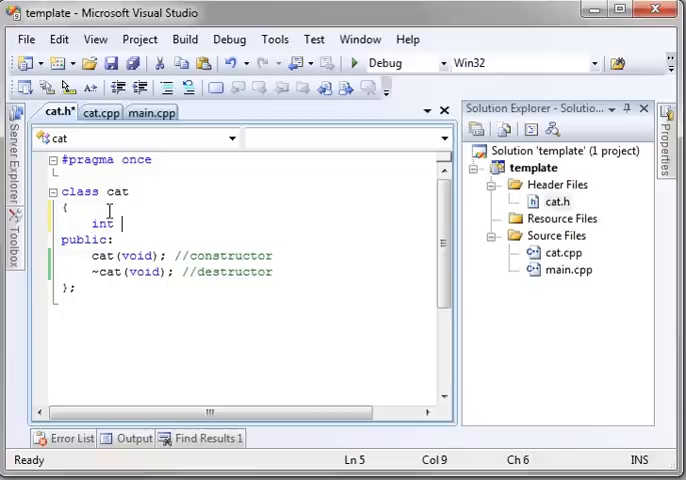
text(Age;)
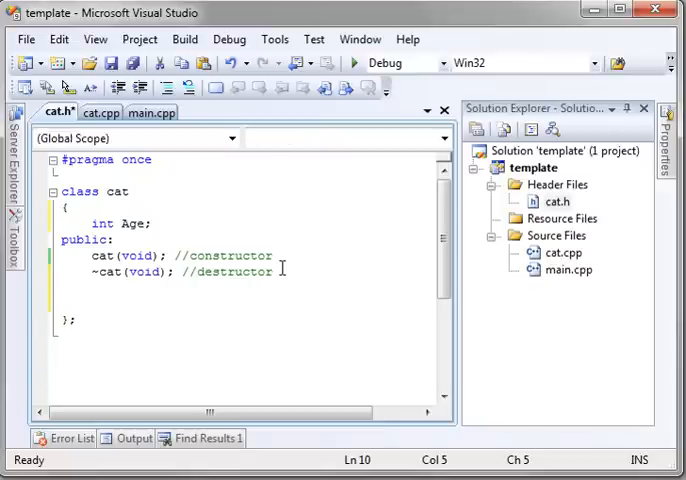
- Declare int getAge() and void setAge() under the destructor, removing stray braces
text(int)
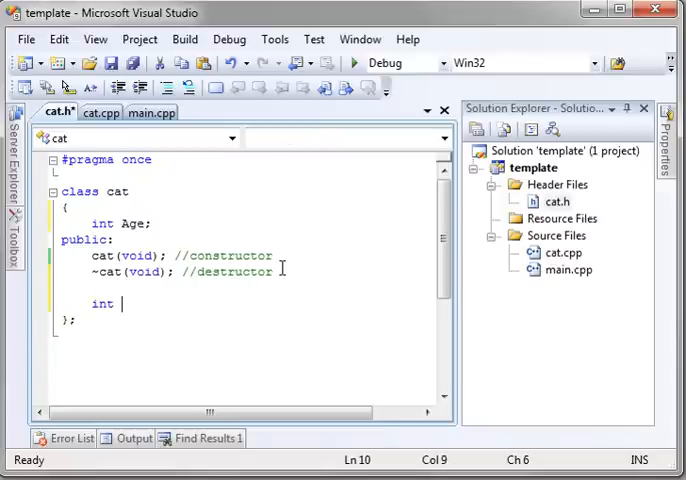
text(getAge()
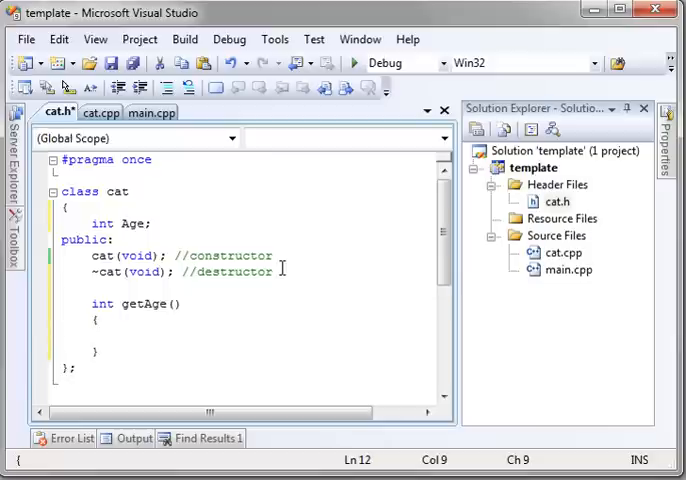
click(124, 338)
text(\)
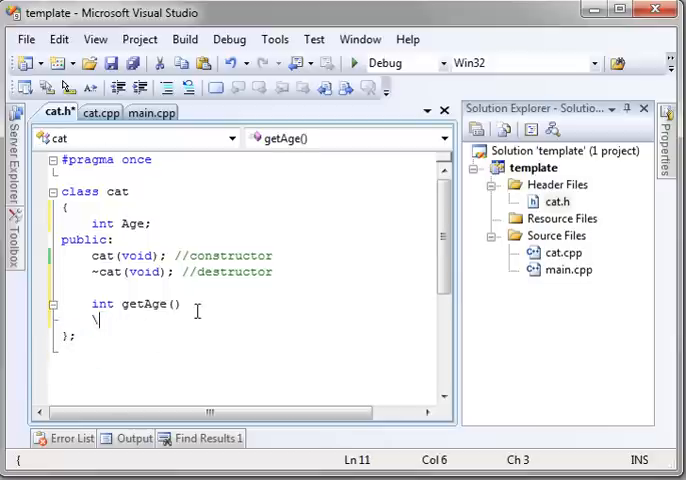
key(Backspace)
text(void s)
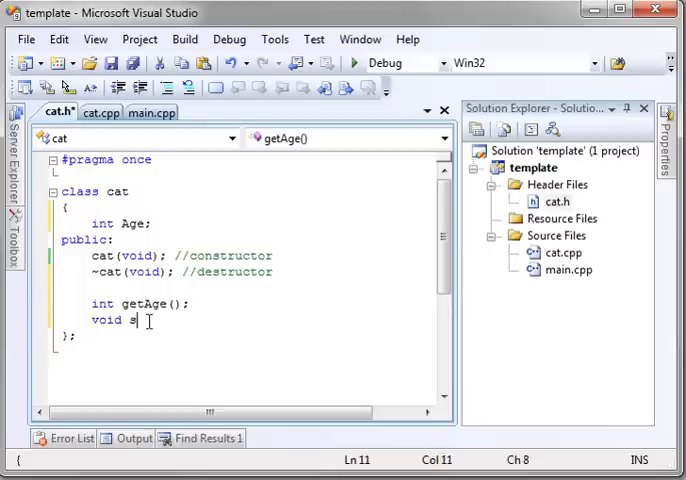
text(etAge();)
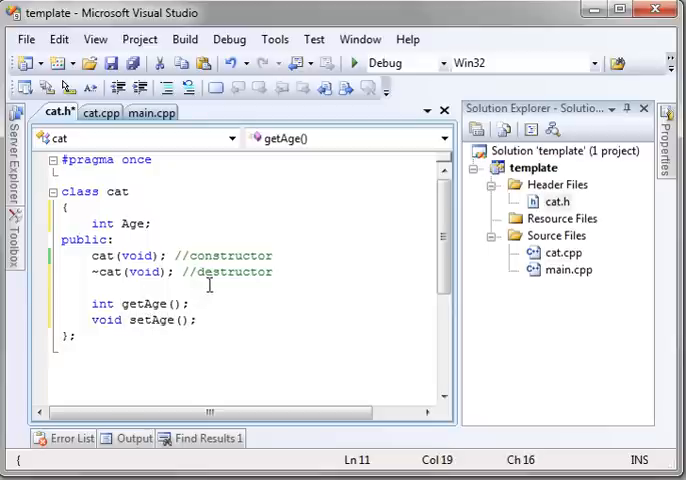
mouse_move(292, 300)
text(cat)
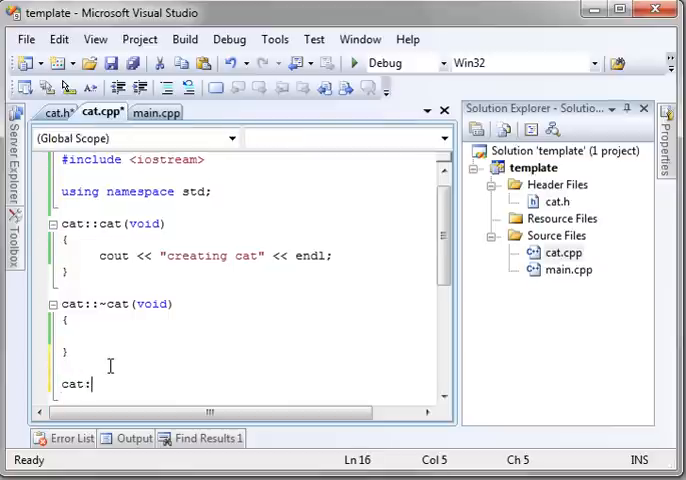
- Begin the int cat::getAge() definition below the destructor in cat.cpp
text(:getAge()
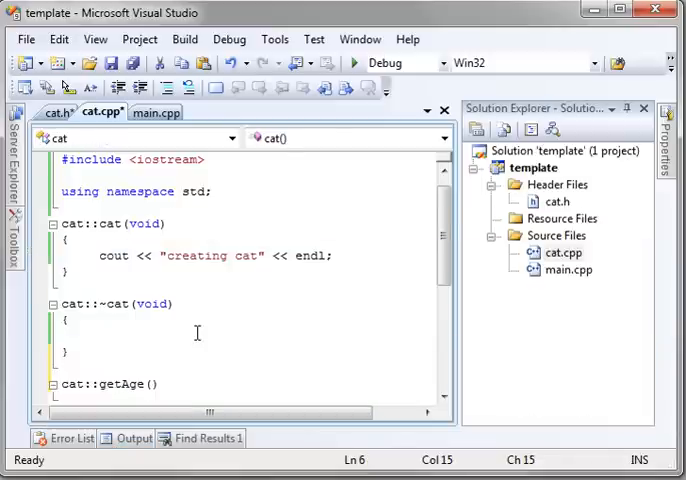
scroll(down, 3)
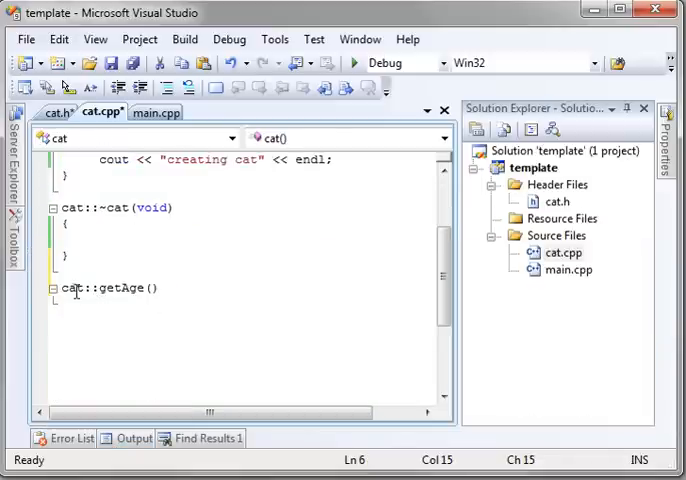
text(int)
text({)
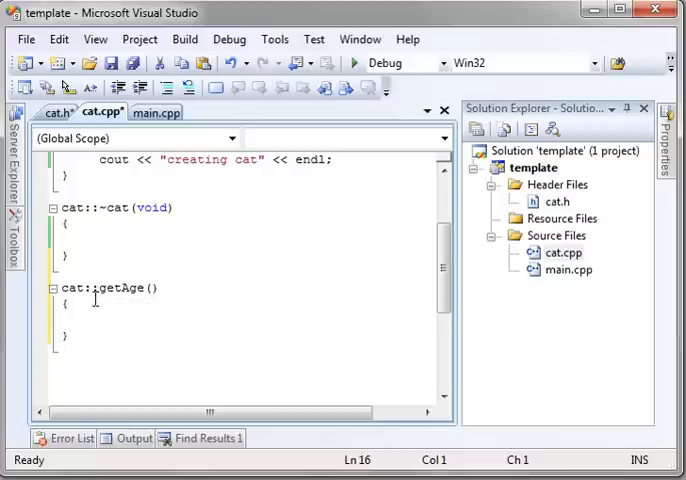
text(int)
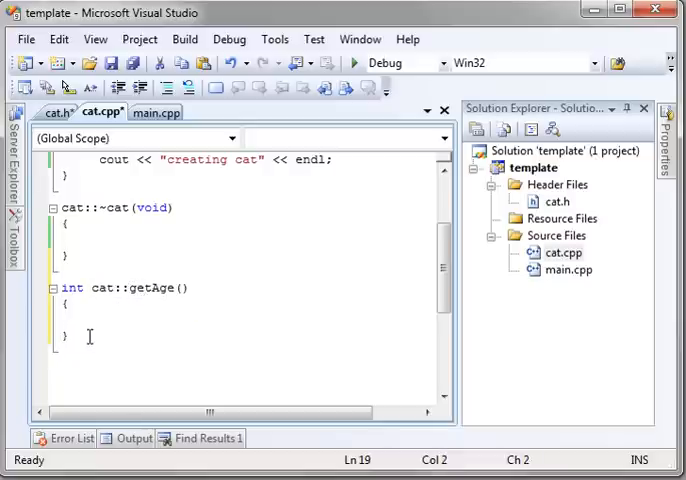
- Add an empty void cat::setAge() definition and make getAge return Age
text(void cat)
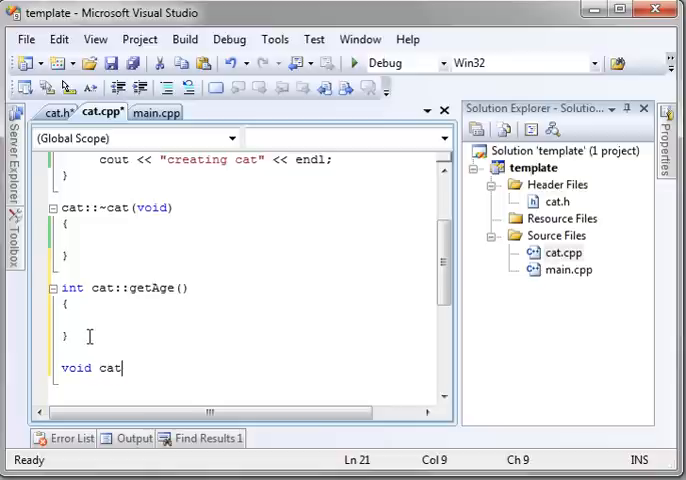
text(::)
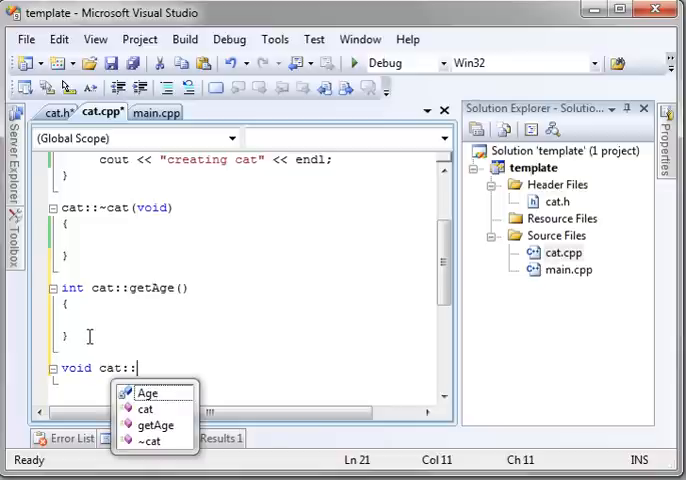
text(setAge()
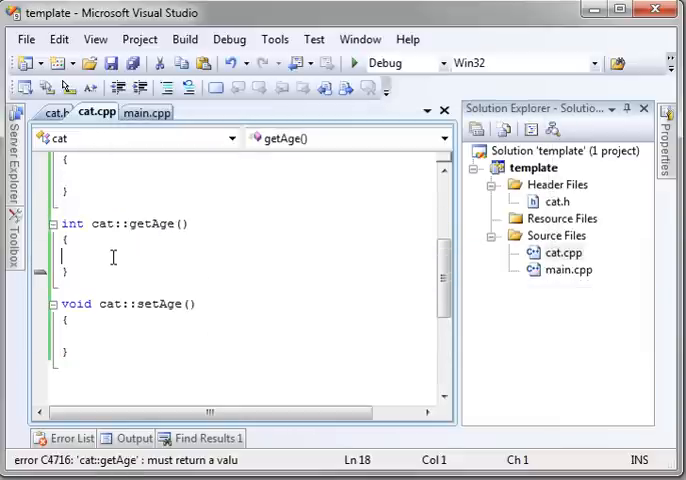
text(return)
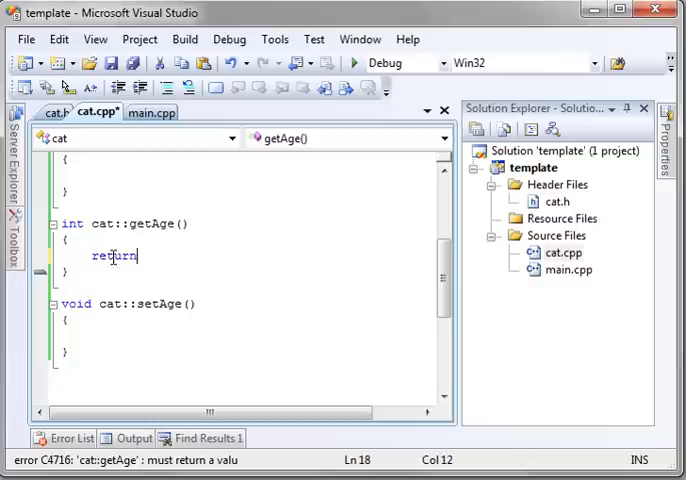
text(Age;)
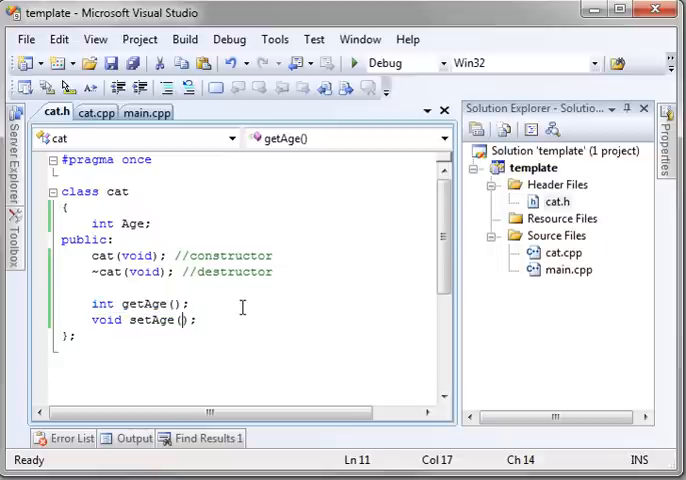
- Declare setAge(int) in cat.h and define cat::setAge(int mAge) assigning Age = mAge in cat.cpp
text(int)
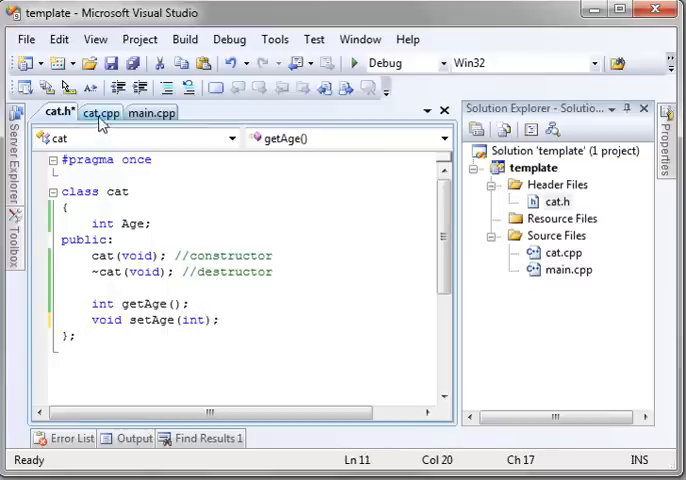
click(100, 112)
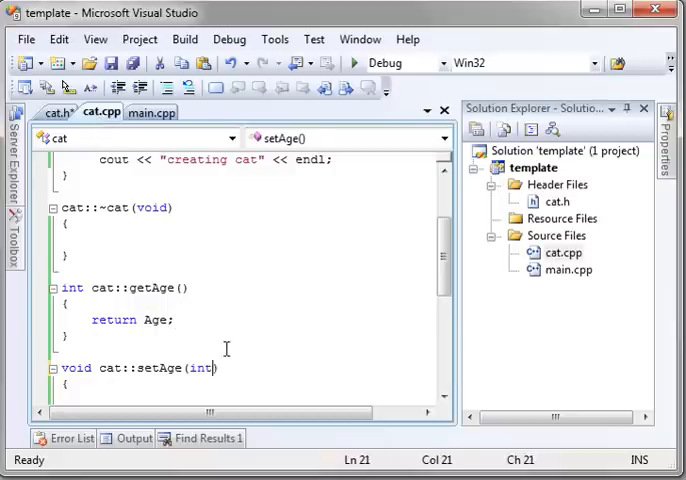
text(mAge)
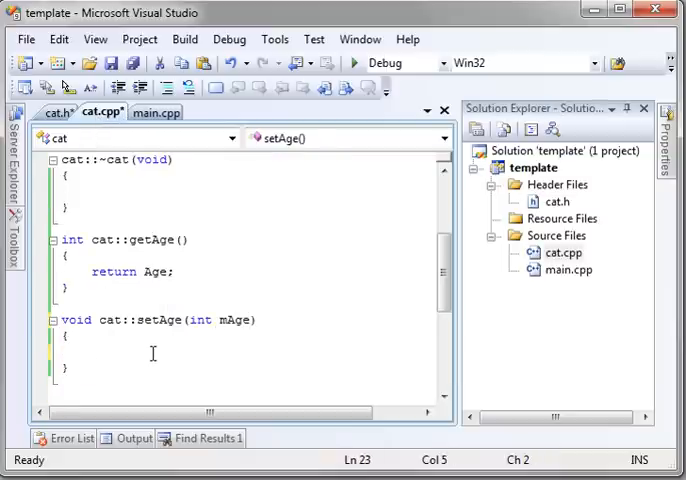
text(Age = mAge;)
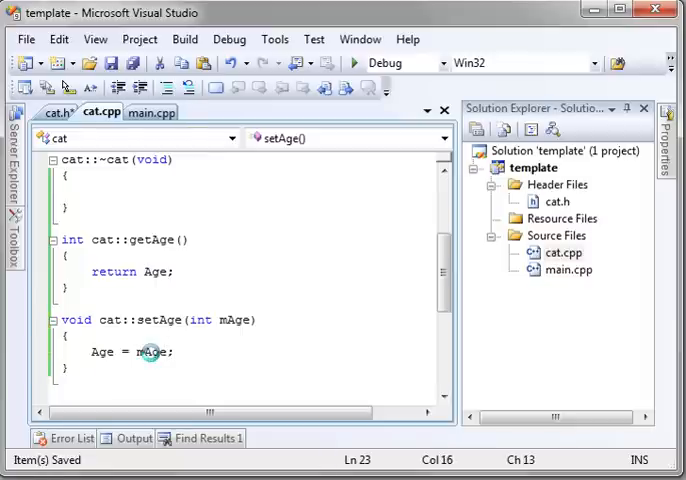
click(352, 62)
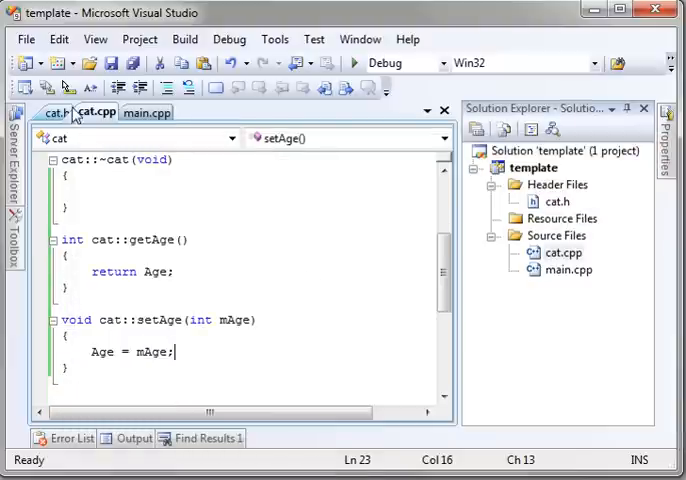
- Review the setAge declaration in cat.h and return to main.cpp
click(54, 112)
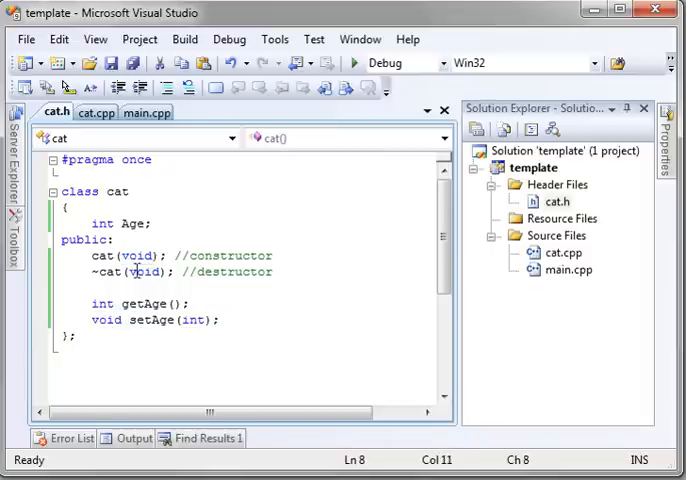
double_click(144, 272)
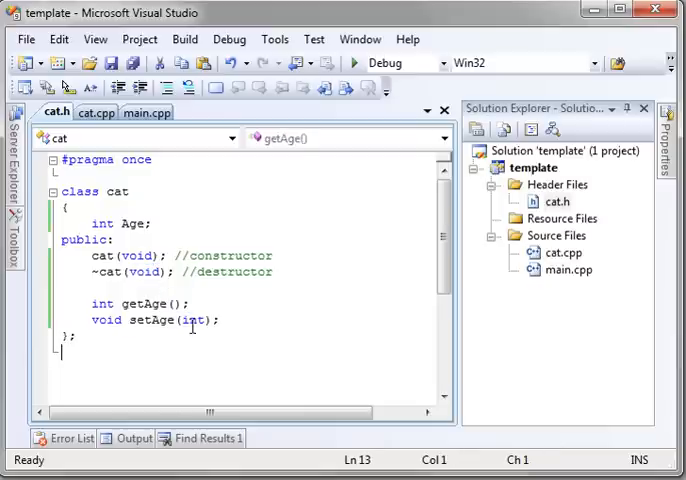
click(96, 112)
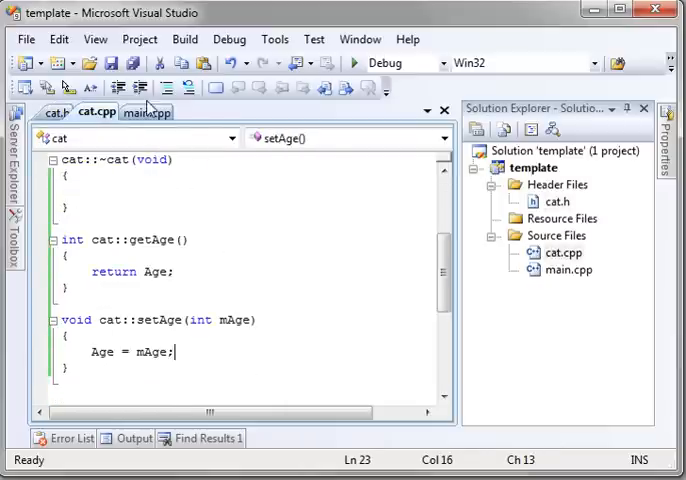
click(146, 112)
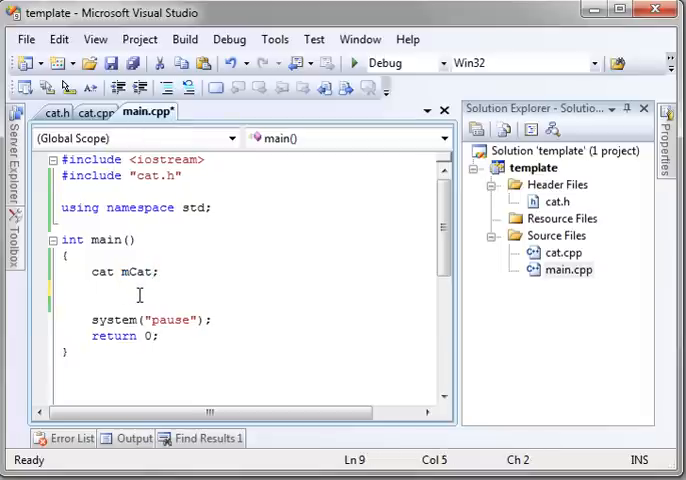
- Call mCat.setAge(10), print mCat.getAge() with endl, and run to see 10 in the console
text(mCat.)
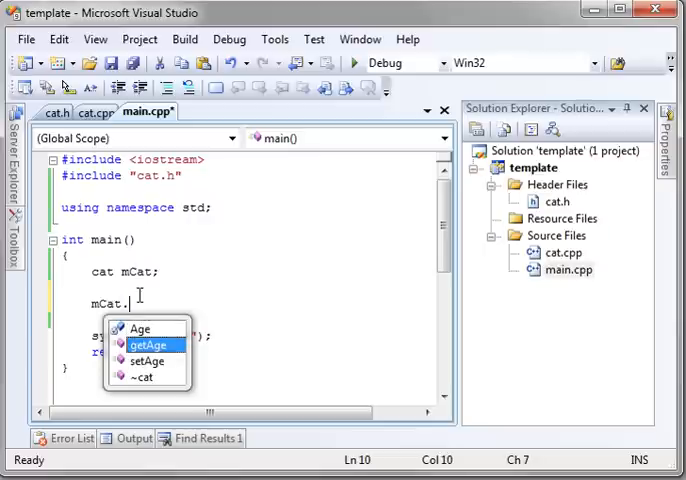
text(setAge(10);)
text(c)
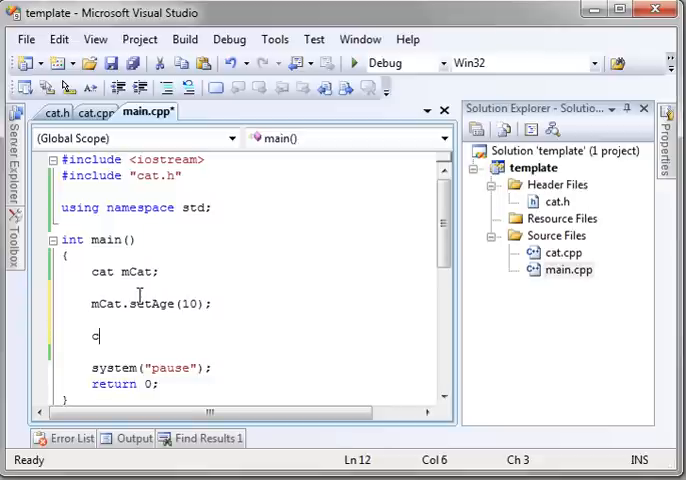
text(out <<)
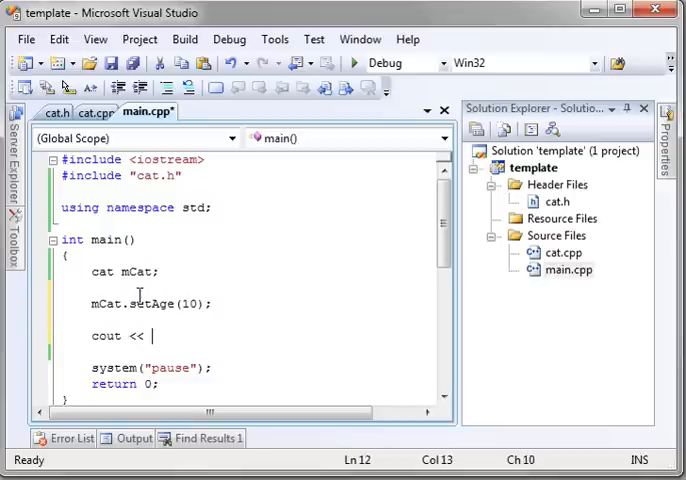
text(mCat.getAge()
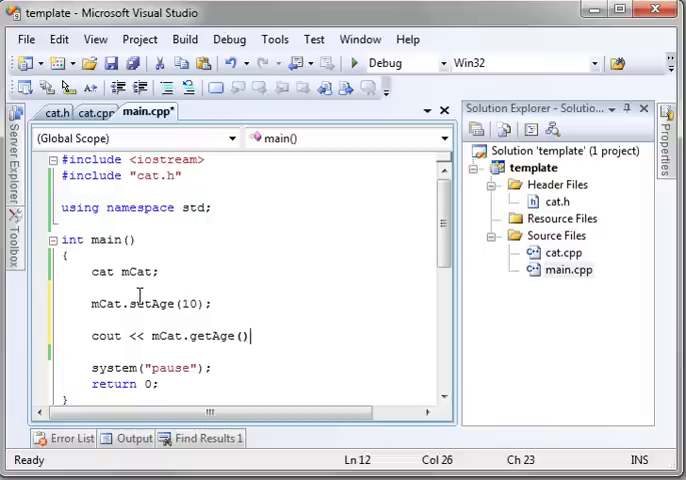
text(<< endl)
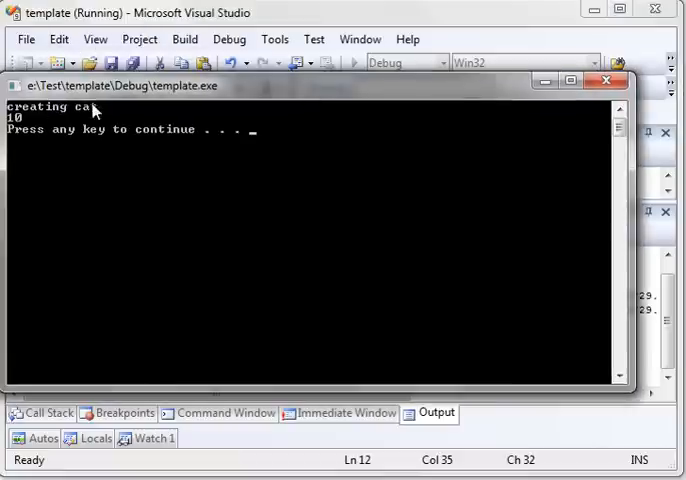
key(enter)
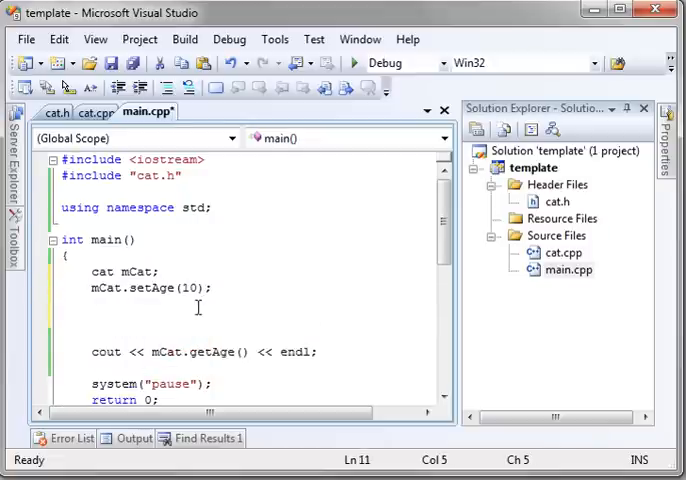
- Allocate a heap cat with 'cat *zCat = new cat;' after the setAge call
text(cat*)
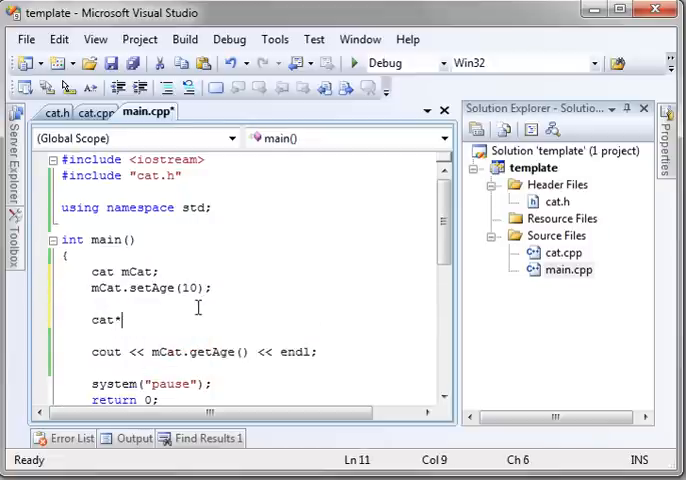
text(" ")
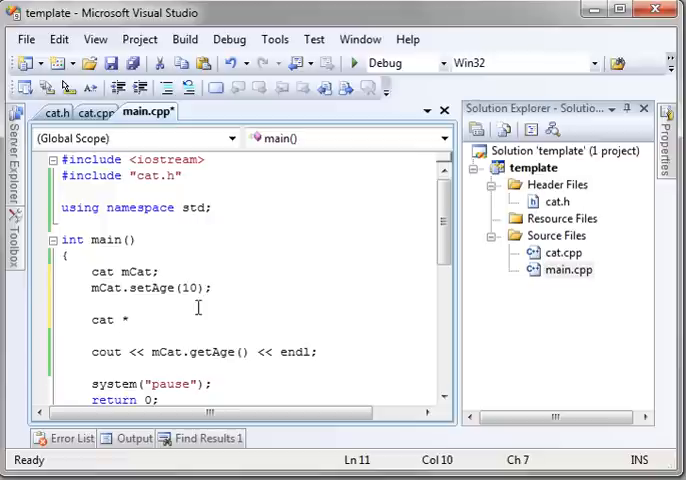
text(zCat = n)
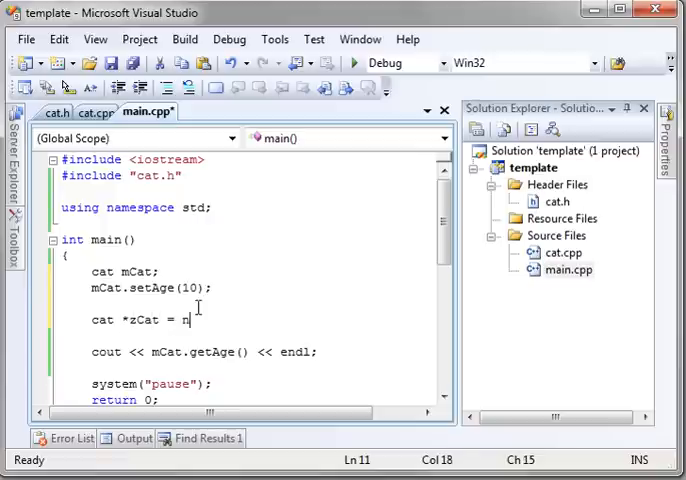
text(ew)
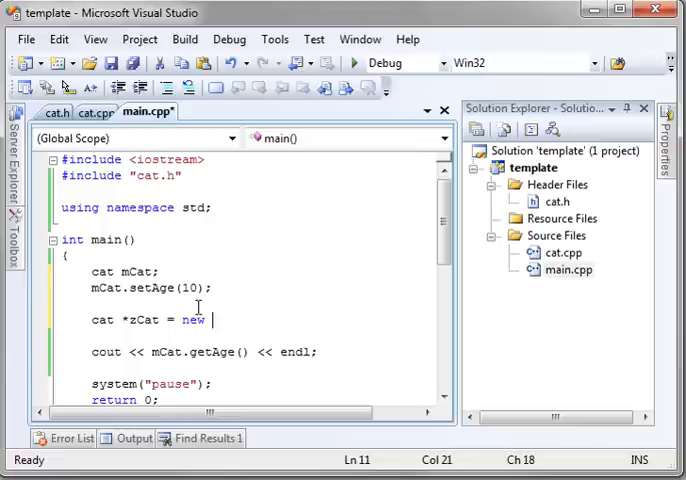
text(cat)
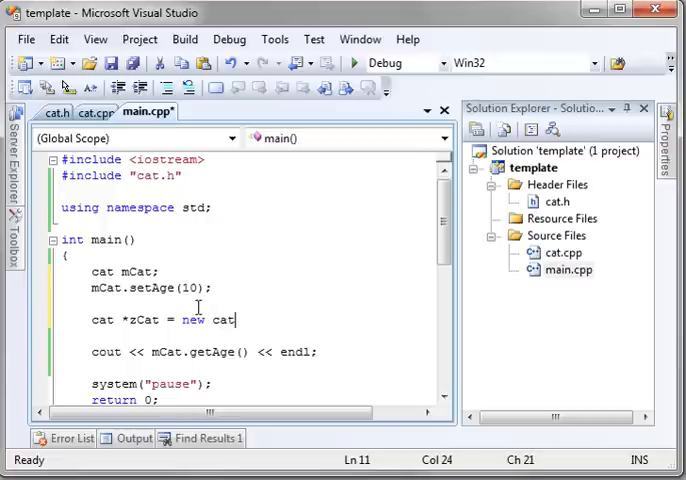
key(enter)
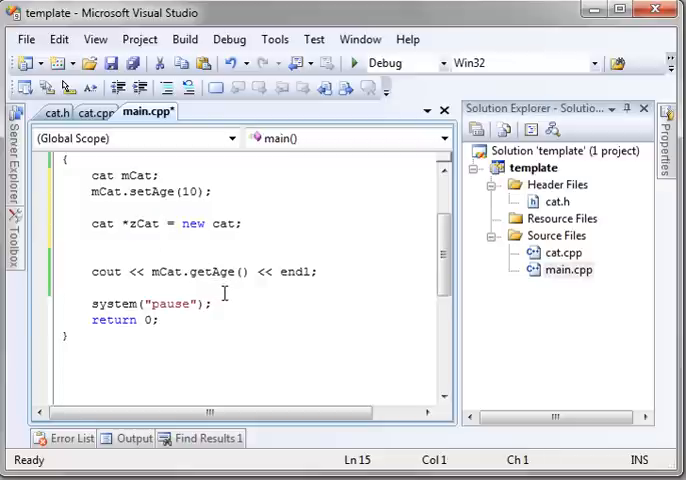
- Add 'delete zCat;' before system("pause") and start a cout line for zCat
text(delete zCat)
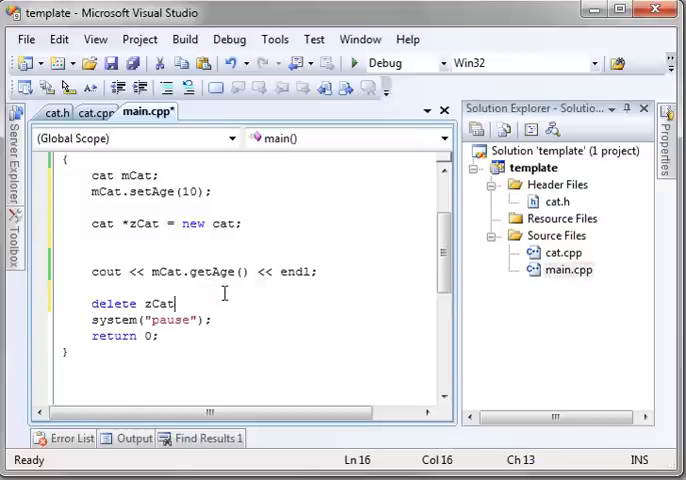
text(;)
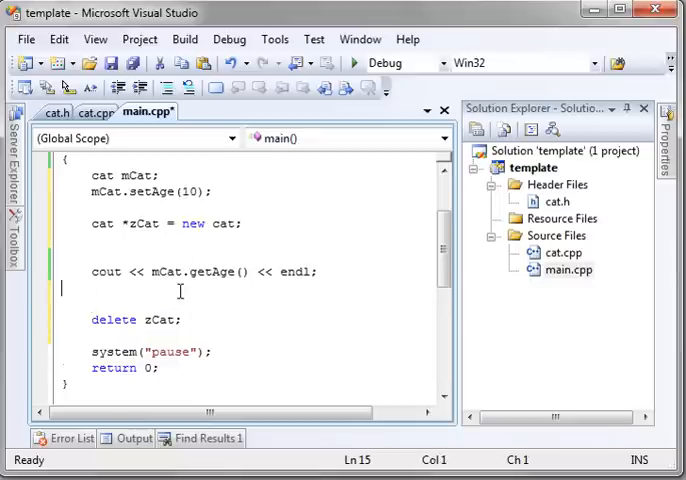
text(cout << zCat)
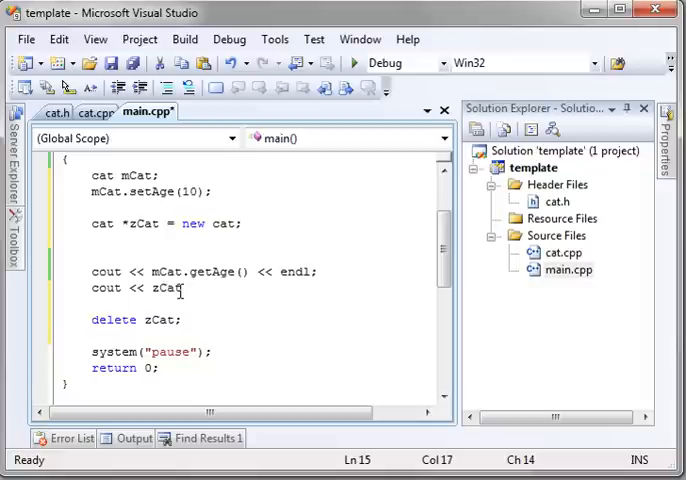
- Write 'cout << zCat->getAge() << endl;' using the arrow operator instead of a dot
text(.)
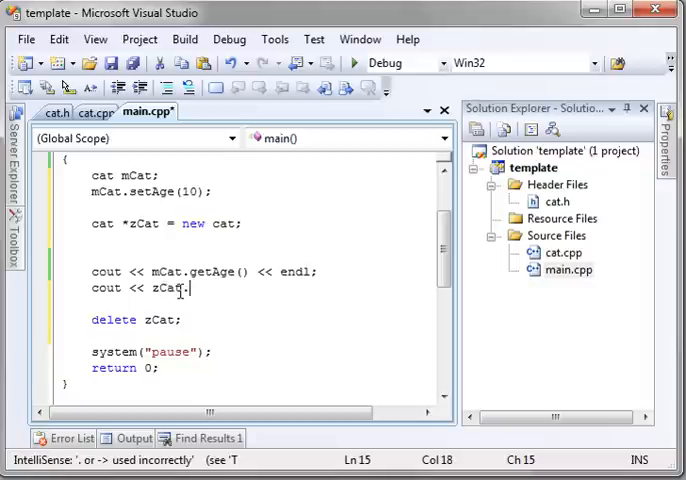
key(Backspace)
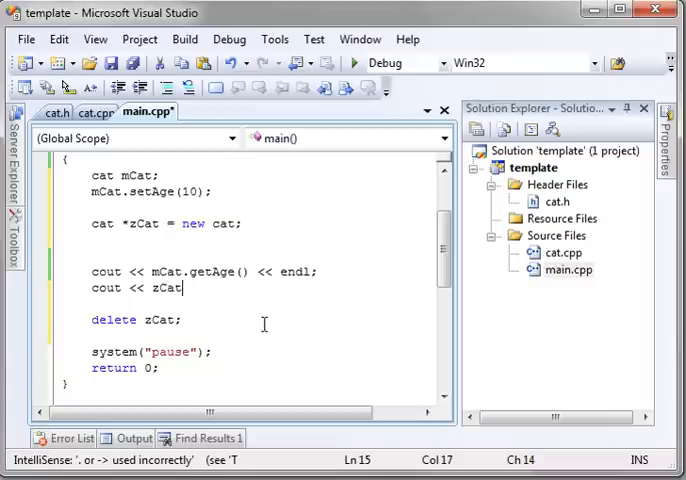
text(->)
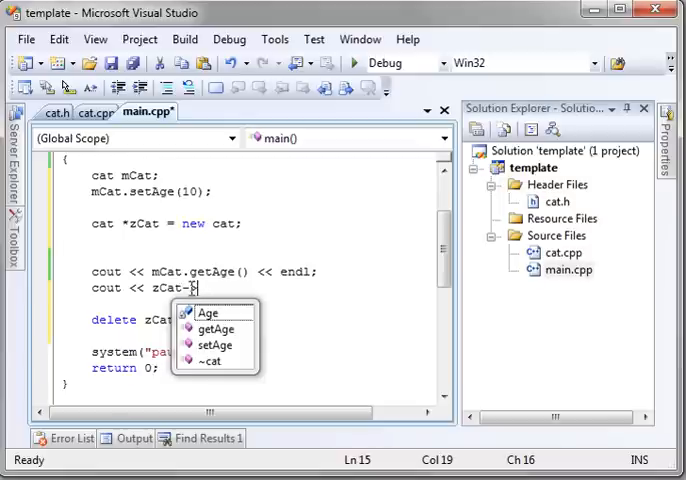
text(>)
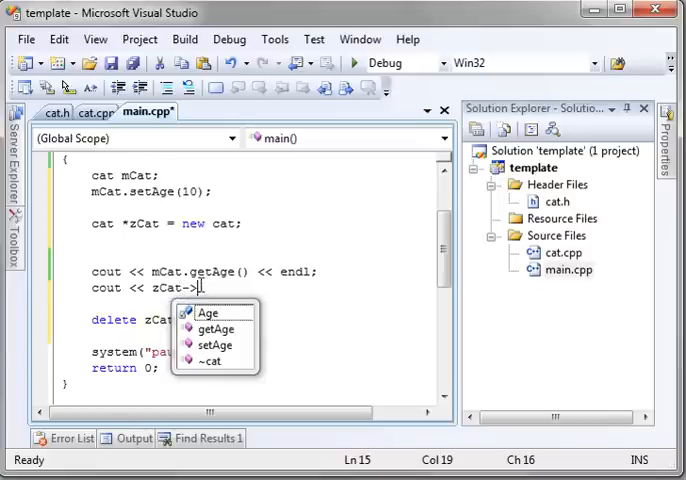
mouse_move(228, 344)
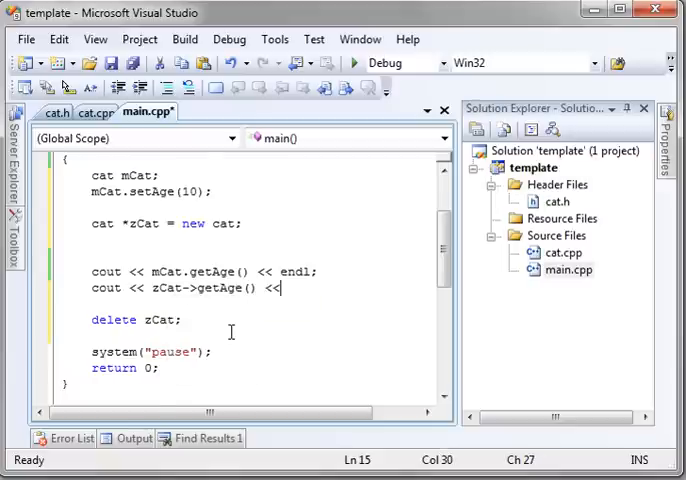
text(endl;)
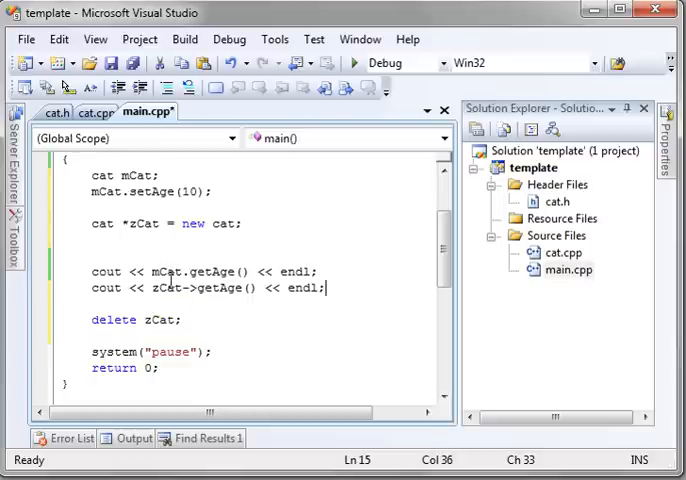
double_click(168, 272)
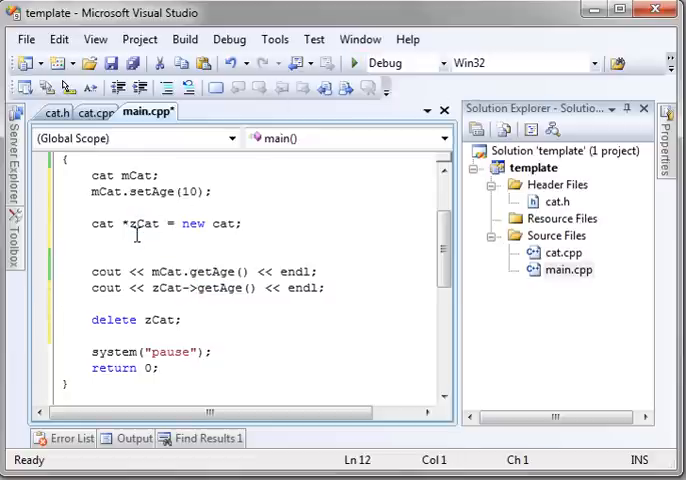
- Add '*zCat->setAge(2);', run, and decline the last build after the illegal indirection error
text(*zCat)
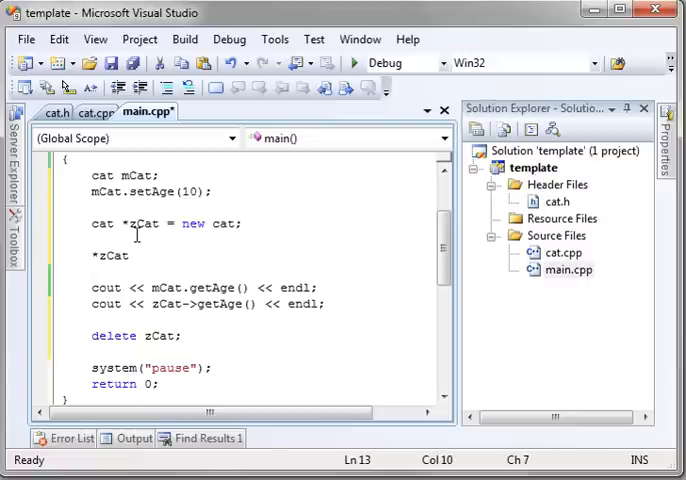
text(->)
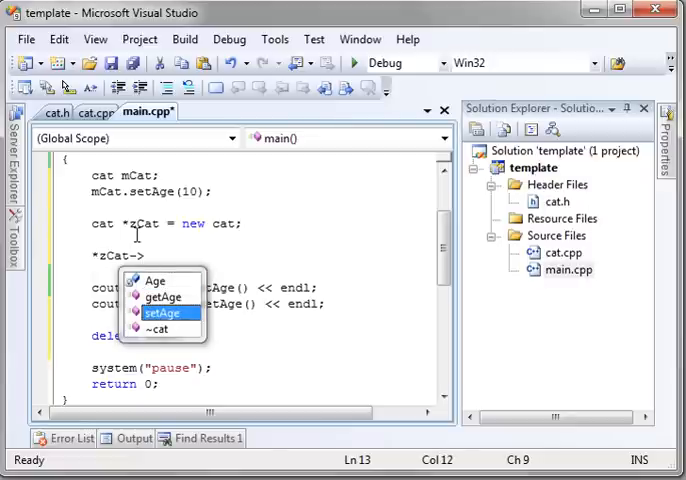
text(setAge(2)
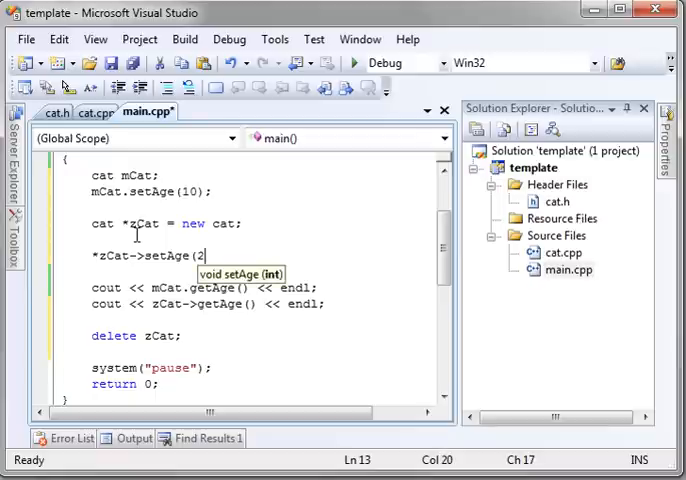
text();)
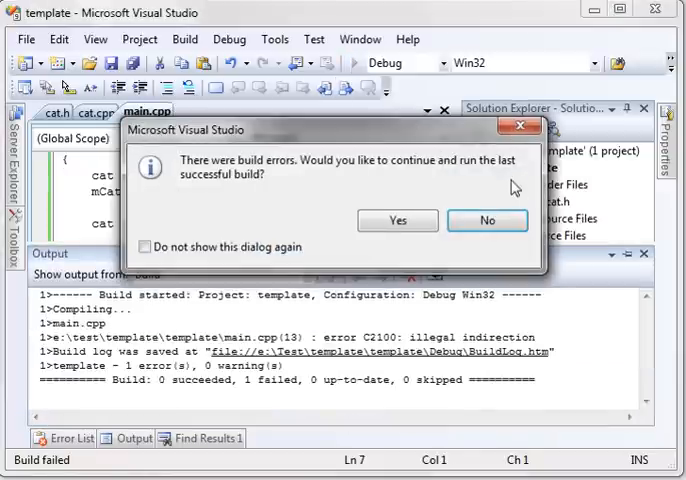
click(488, 220)
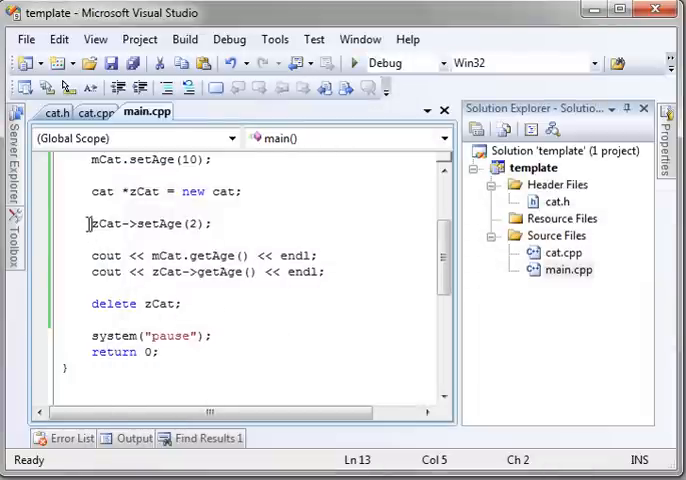
- Remove the stray * so the line reads 'zCat->setAge(2);' and highlight the -> operator
text(*)
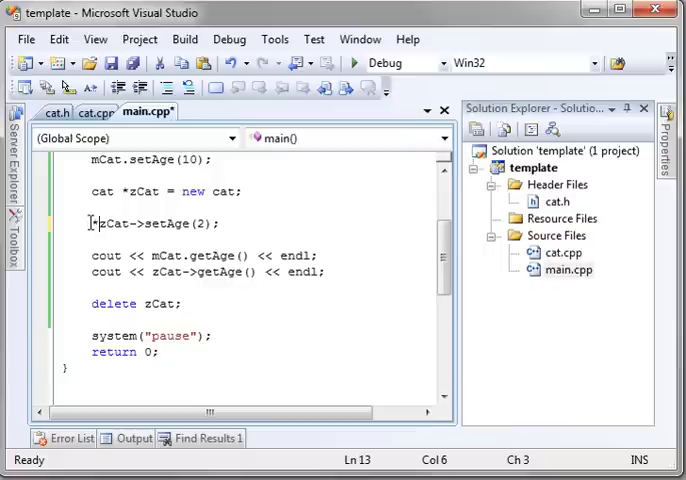
mouse_move(100, 224)
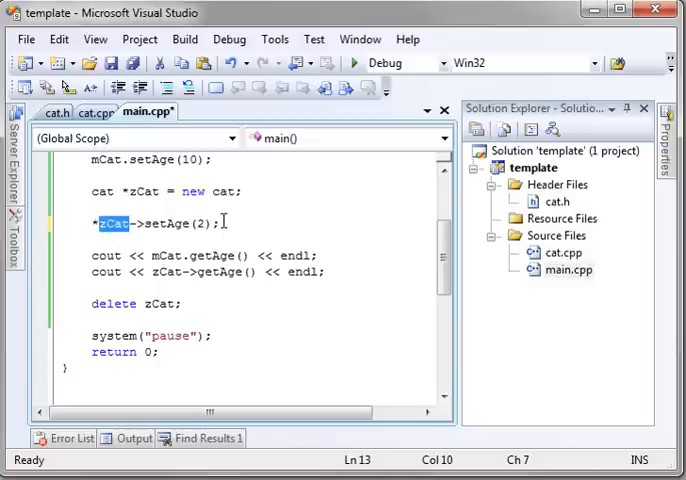
click(116, 224)
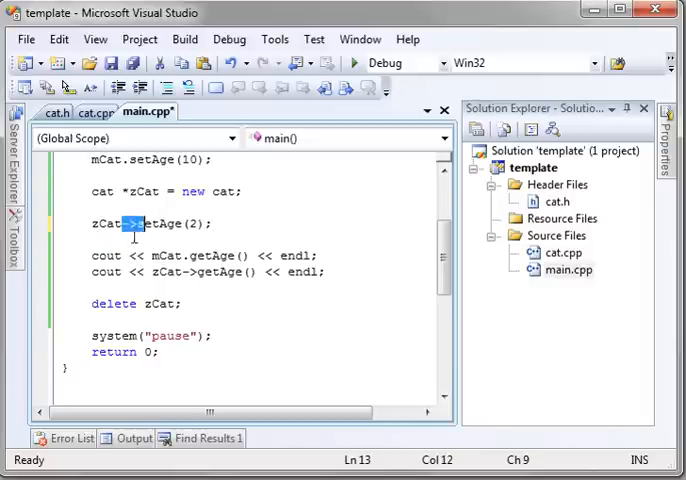
double_click(104, 224)
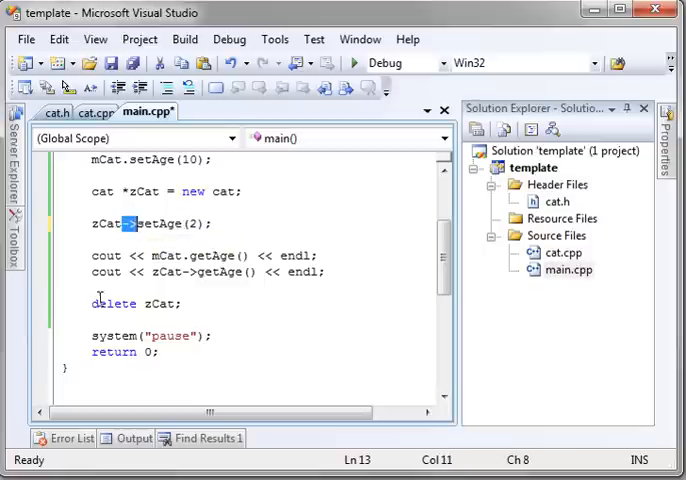
mouse_move(102, 224)
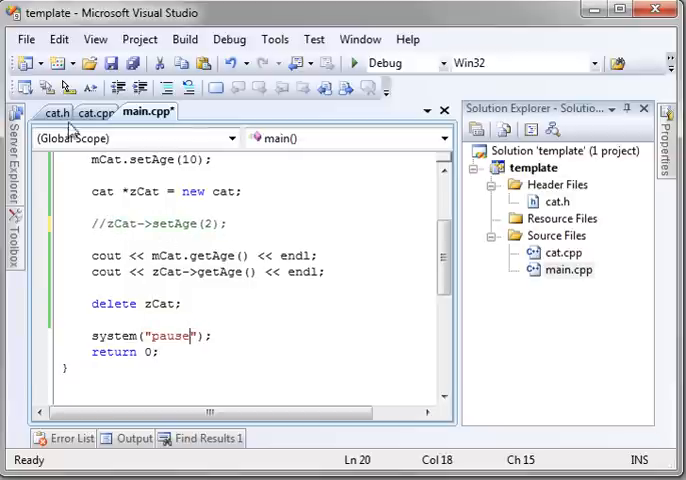
- Comment out the zCat->setAge(2) line and switch to cat.h to view the class
click(52, 112)
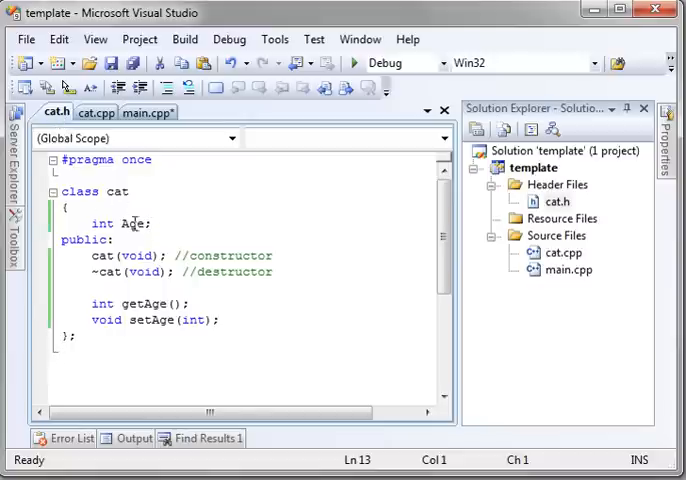